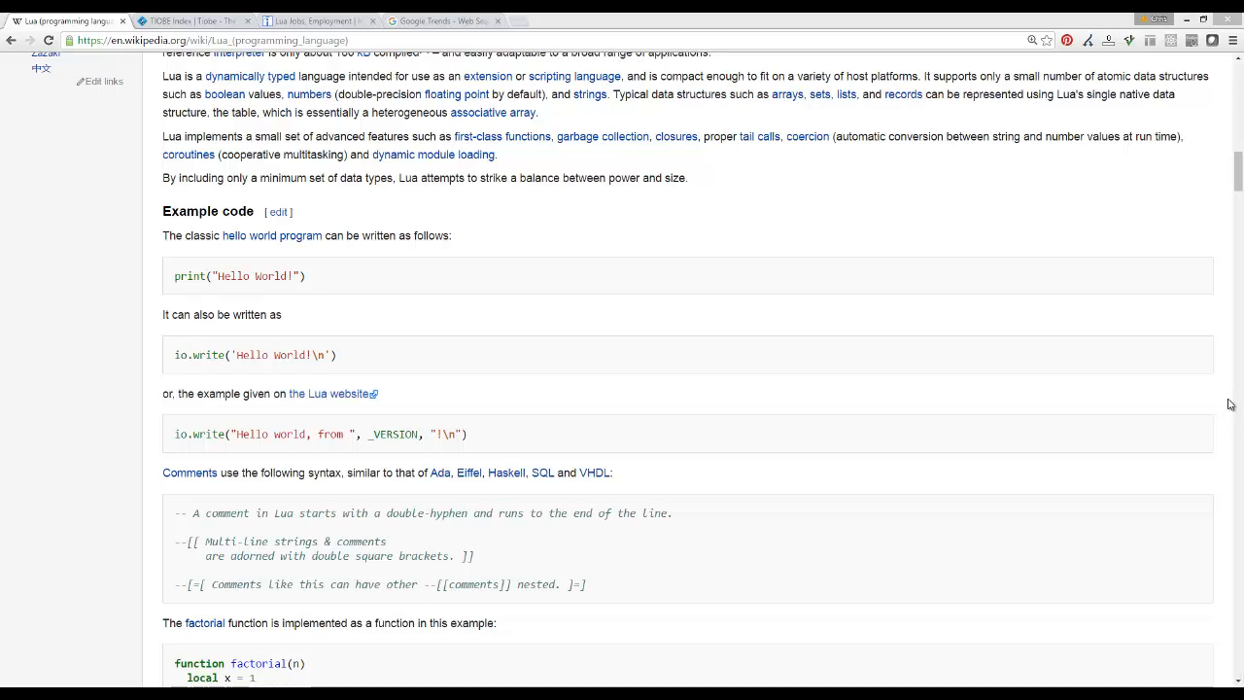
mouse_move(1192, 395)
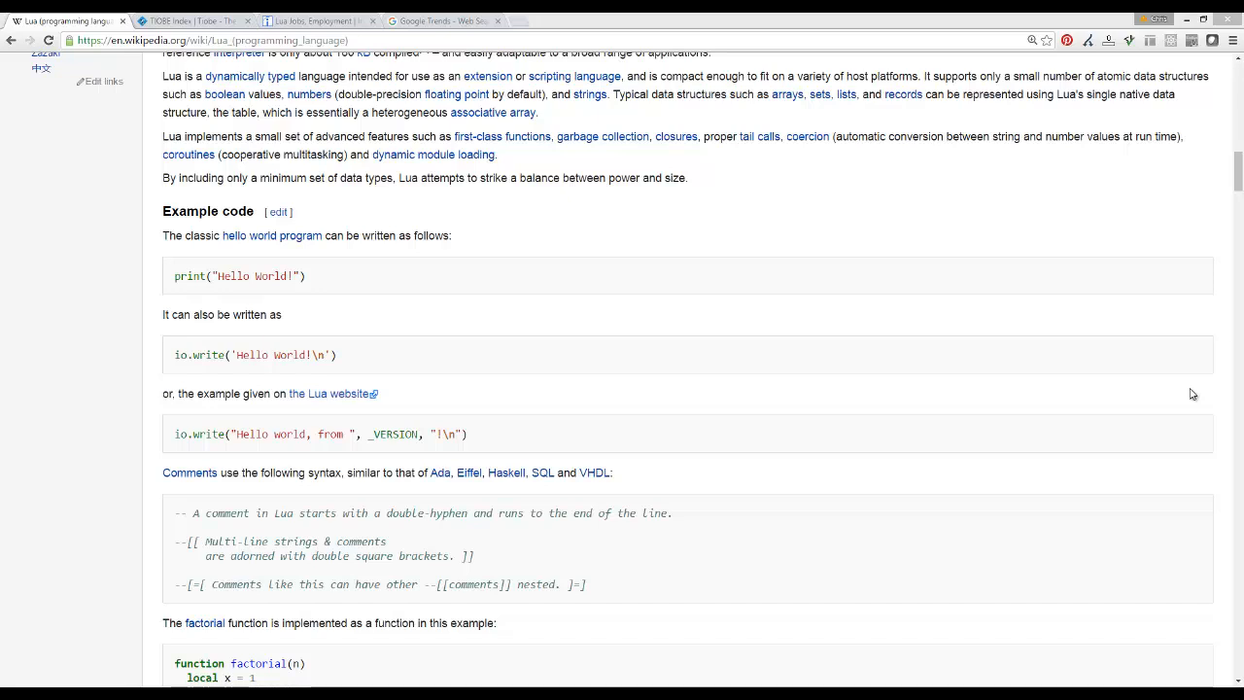
mouse_move(1130, 337)
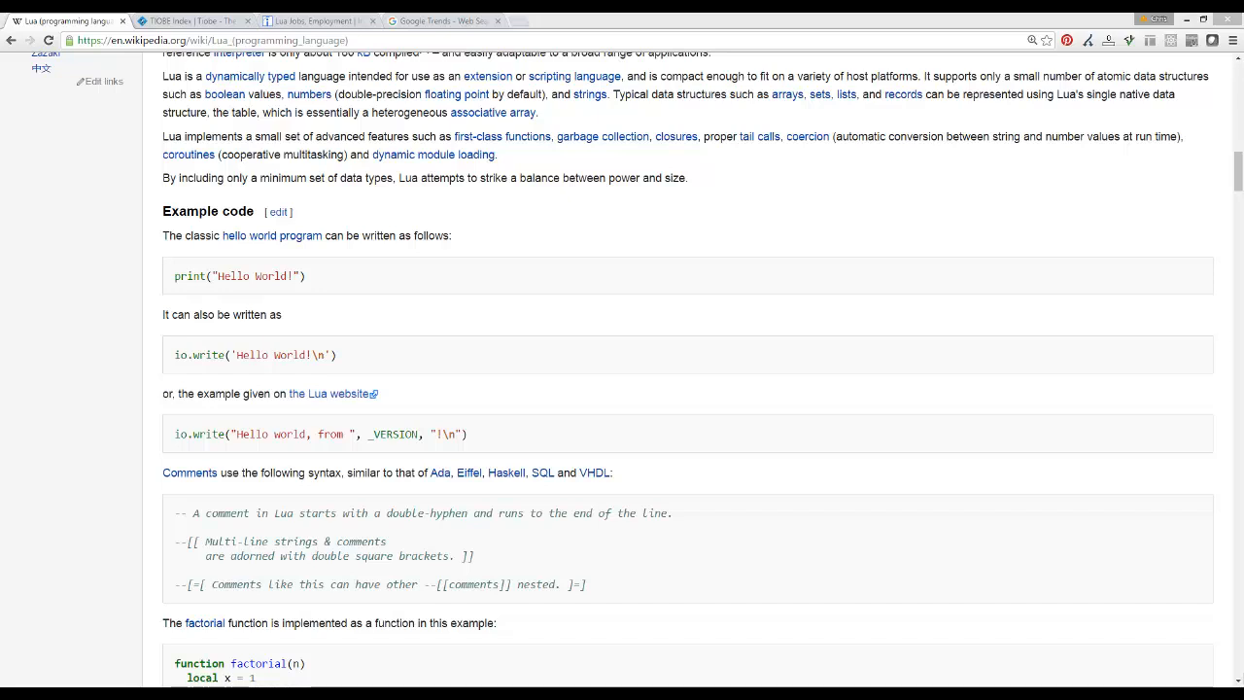
mouse_move(831, 64)
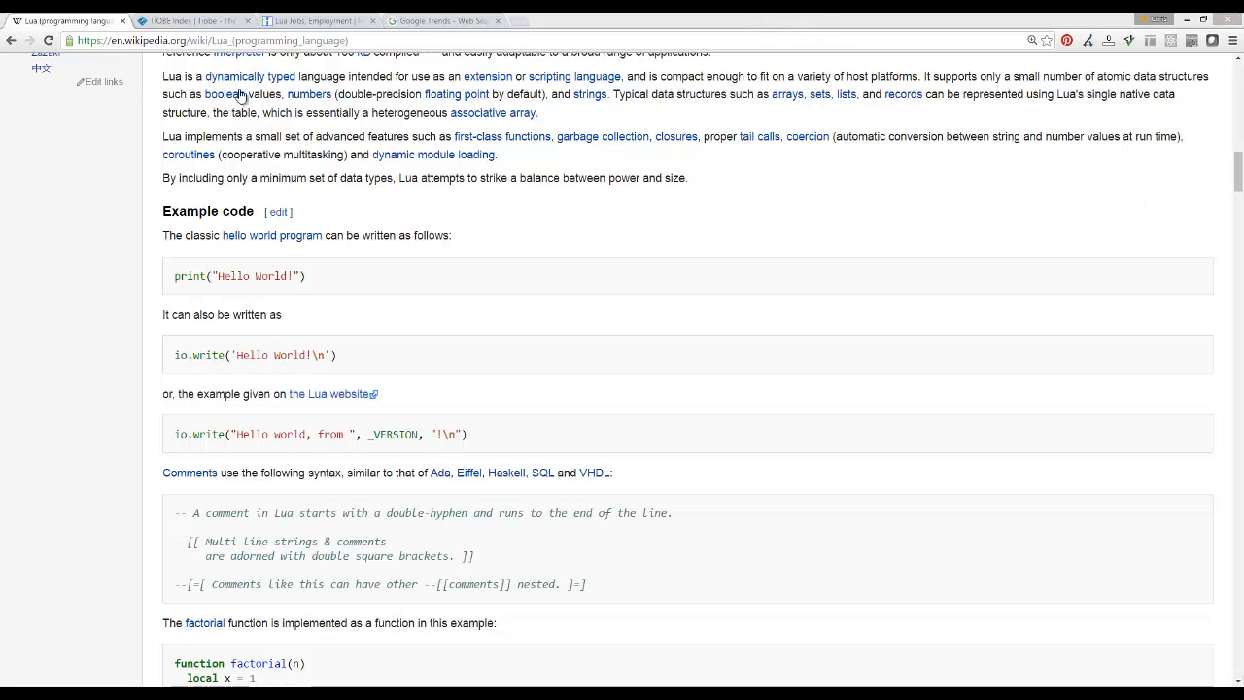
Step: Read through the TIOBE March 2016 top-20 table, from Java at first to D at twentieth
left_click(191, 21)
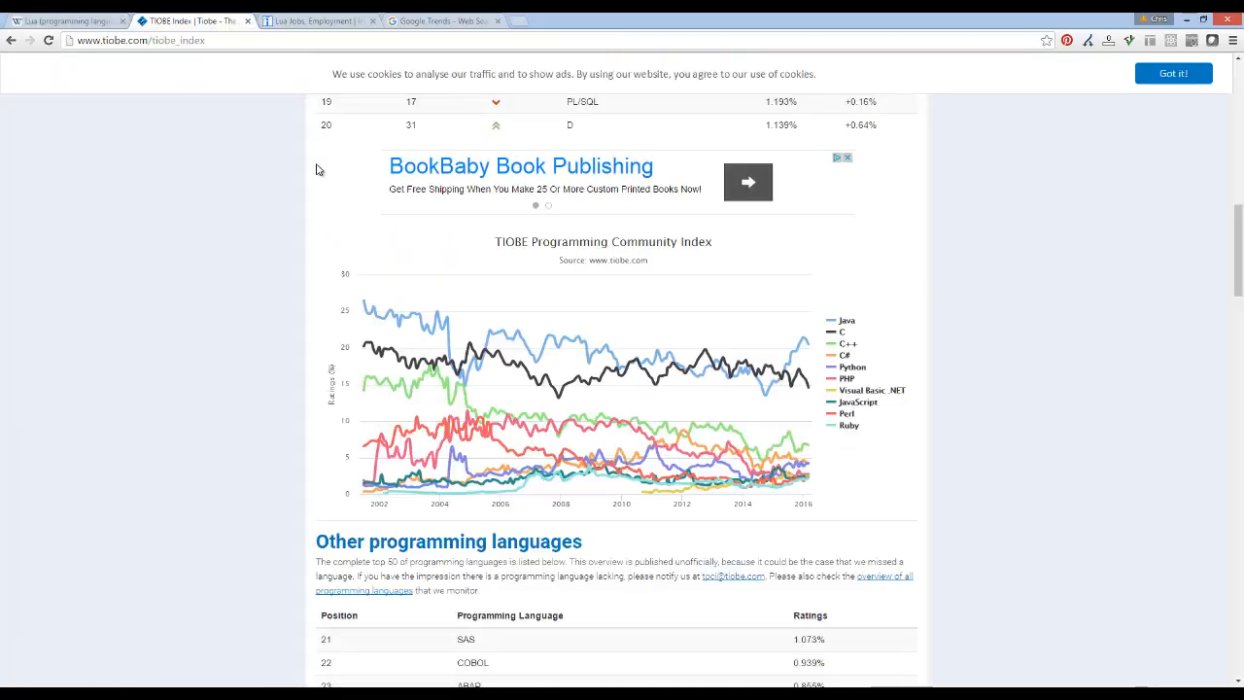
scroll("up", 3)
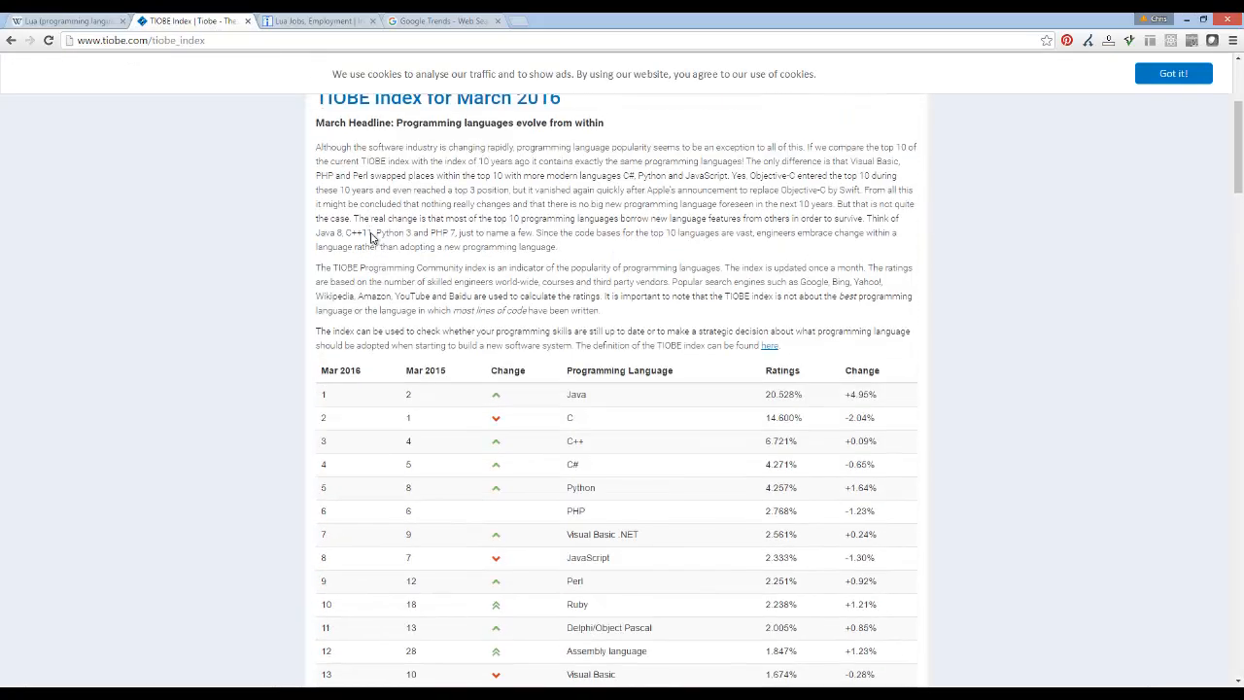
scroll("down", 3)
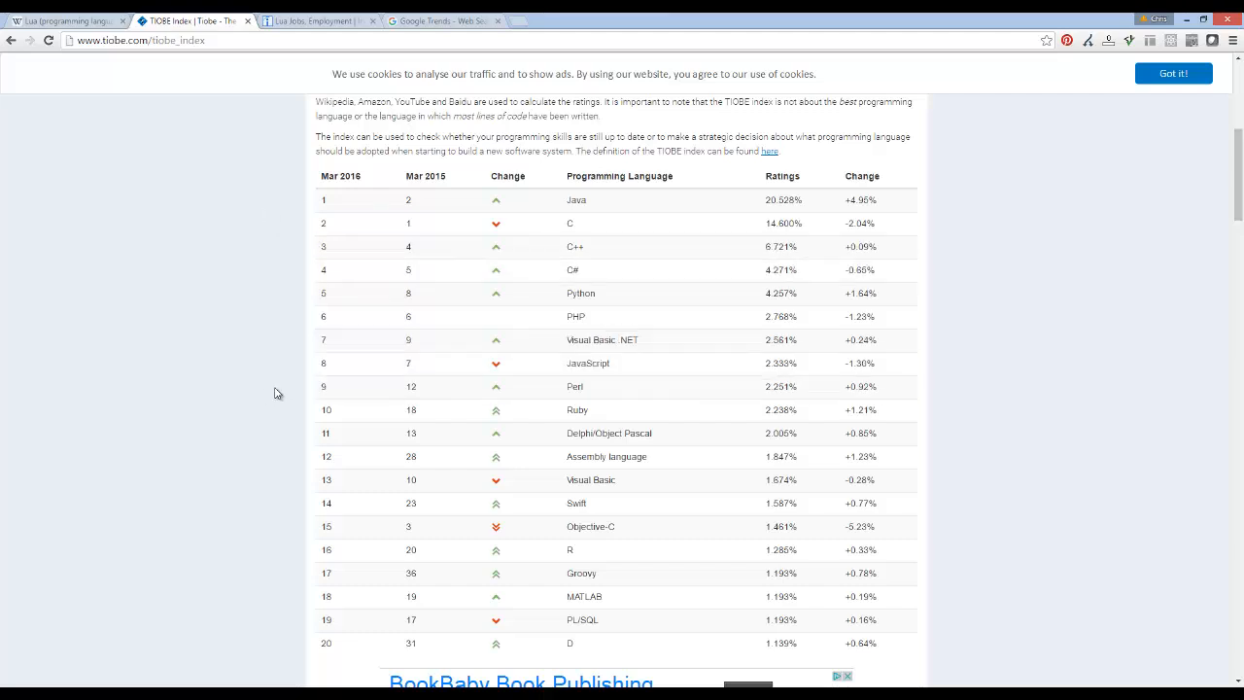
mouse_move(564, 309)
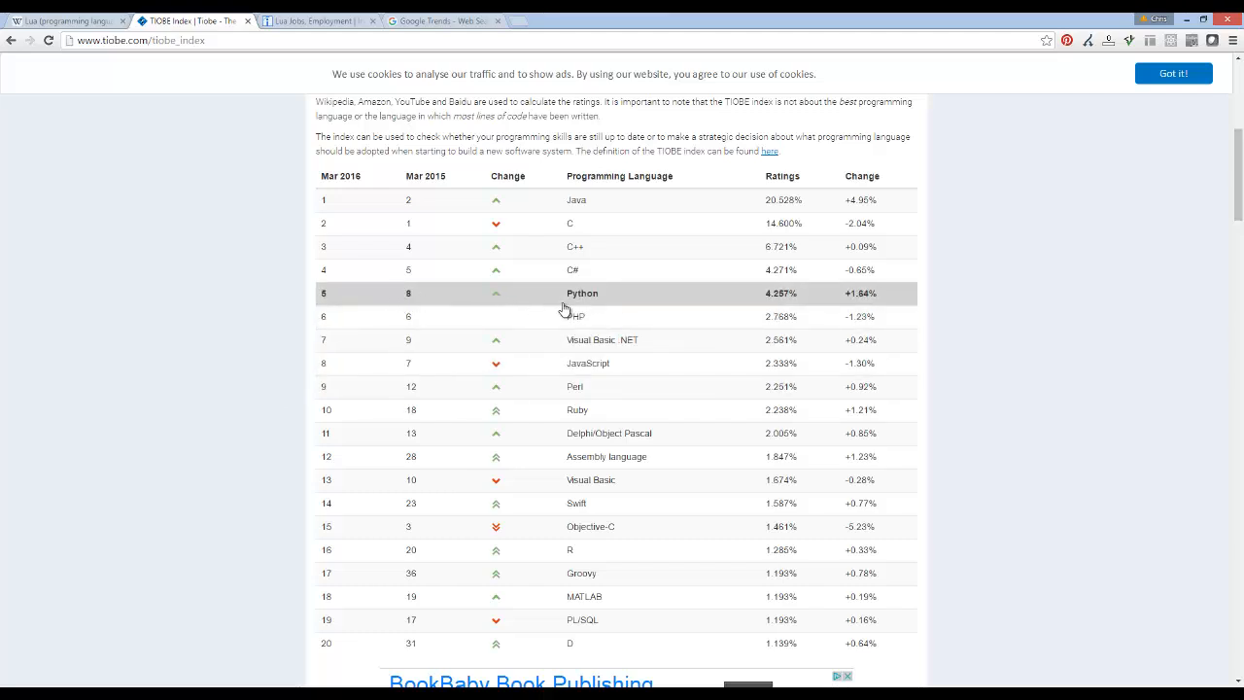
mouse_move(583, 199)
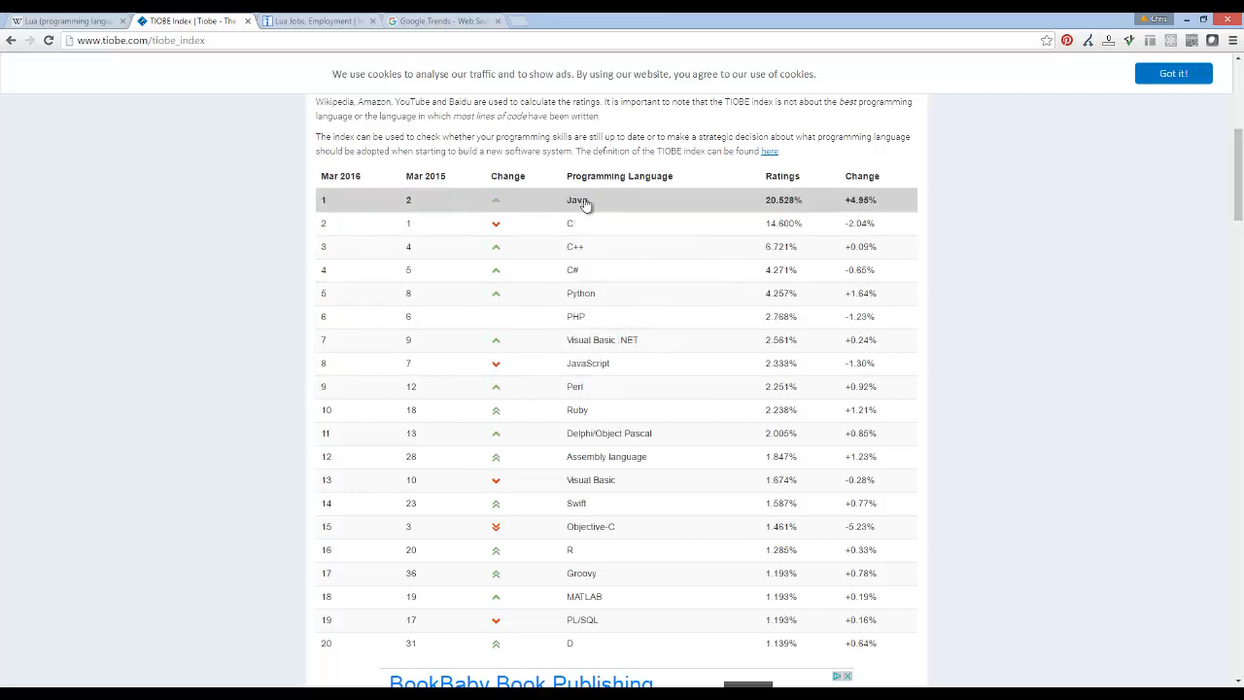
mouse_move(596, 270)
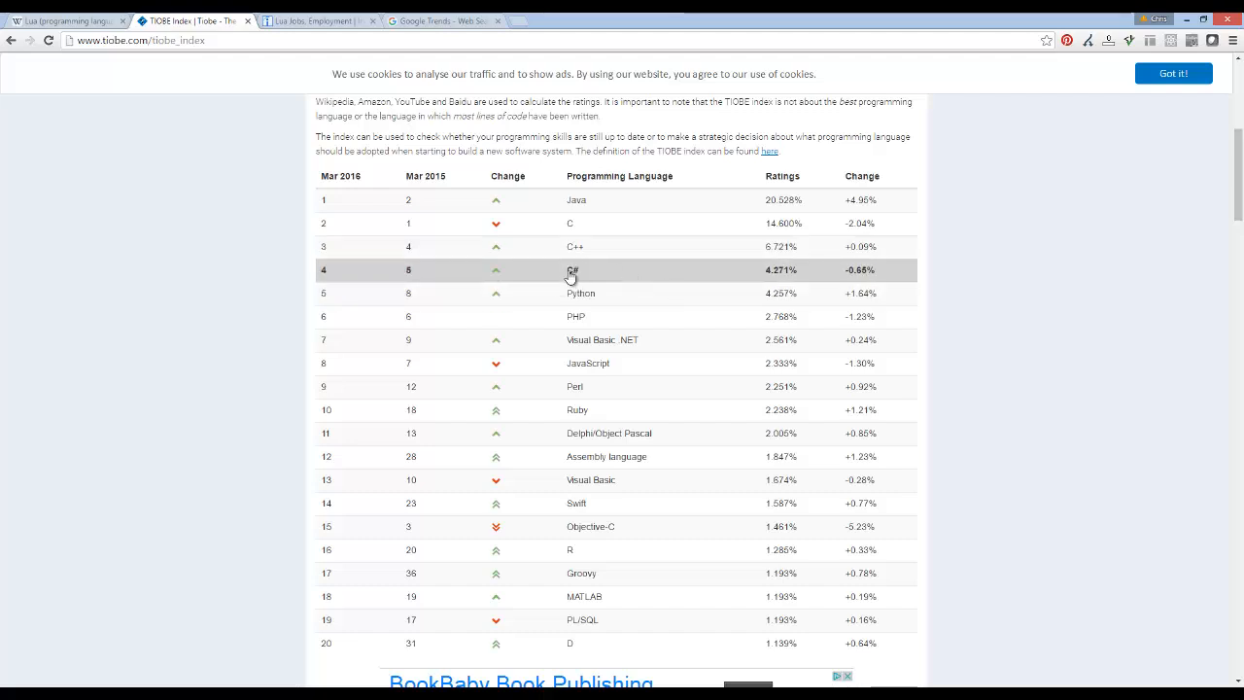
scroll("down", 3)
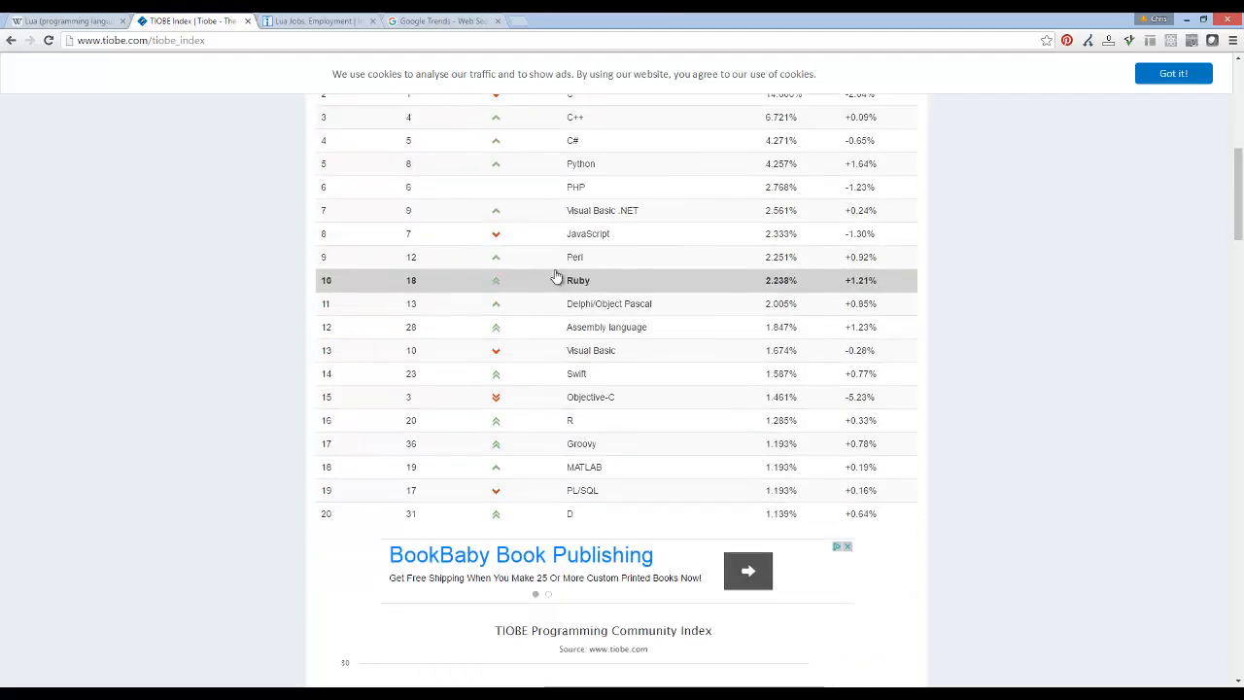
Step: Scroll to the positions 21-50 table, where Lua sits 31st at 0.582%
scroll("down", 3)
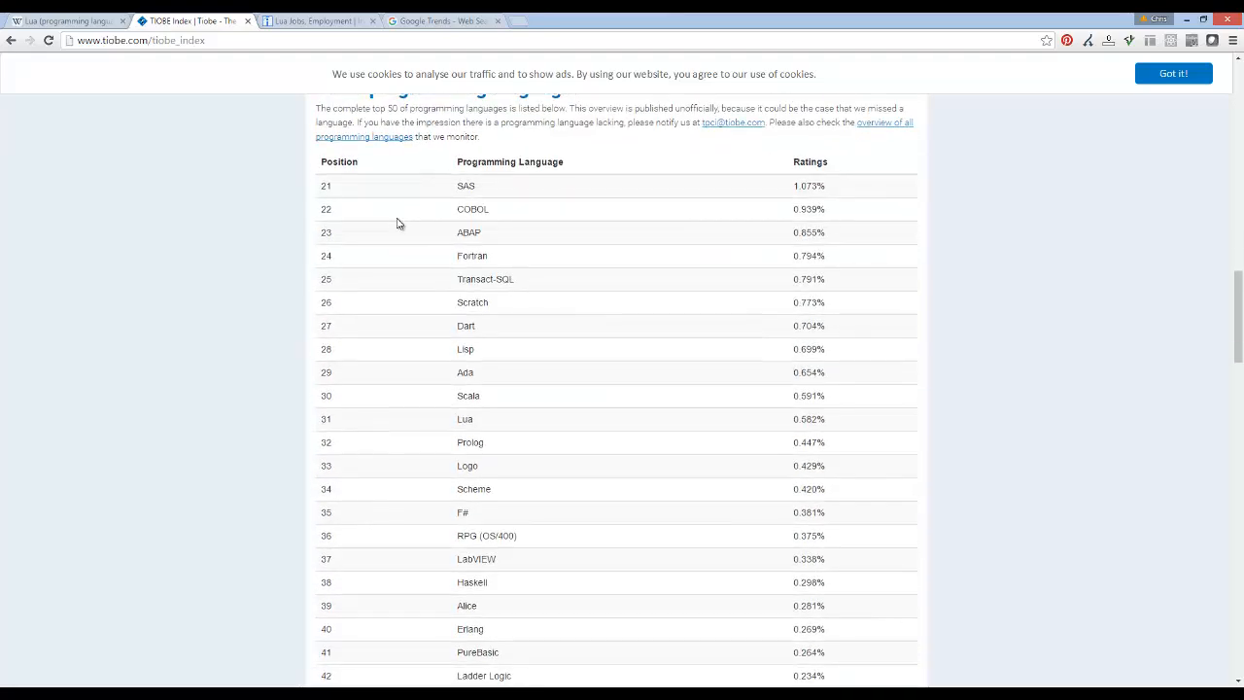
mouse_move(446, 425)
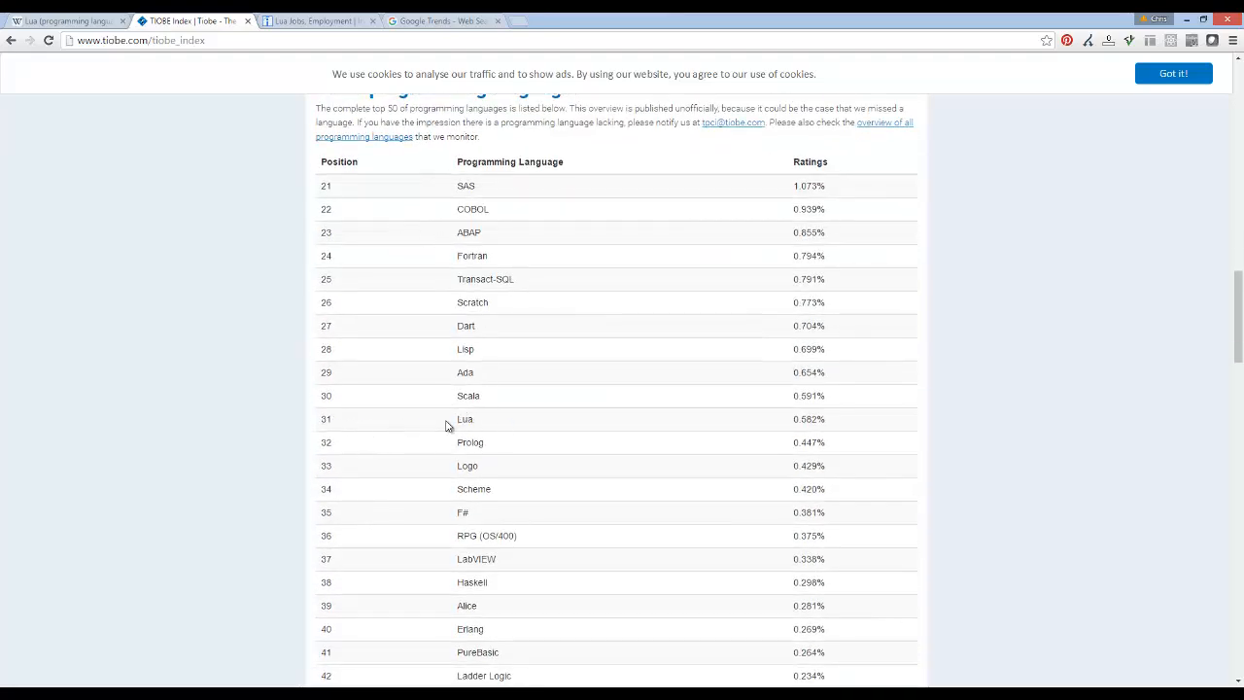
mouse_move(467, 418)
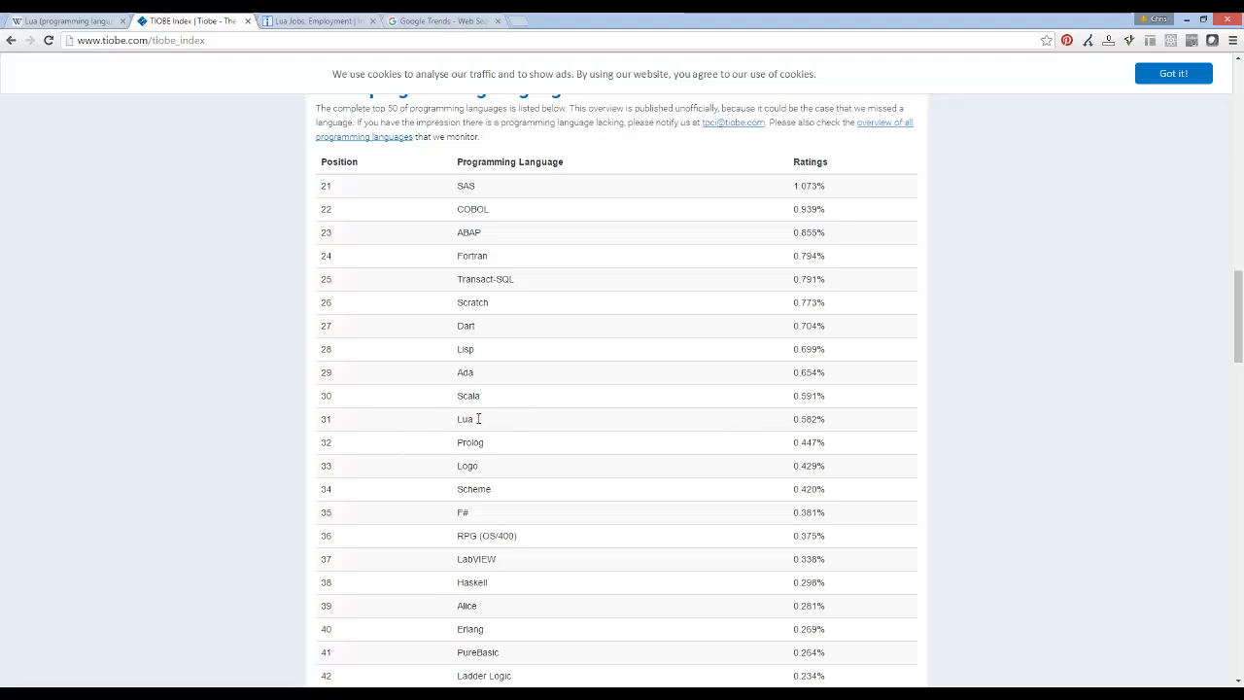
mouse_move(412, 429)
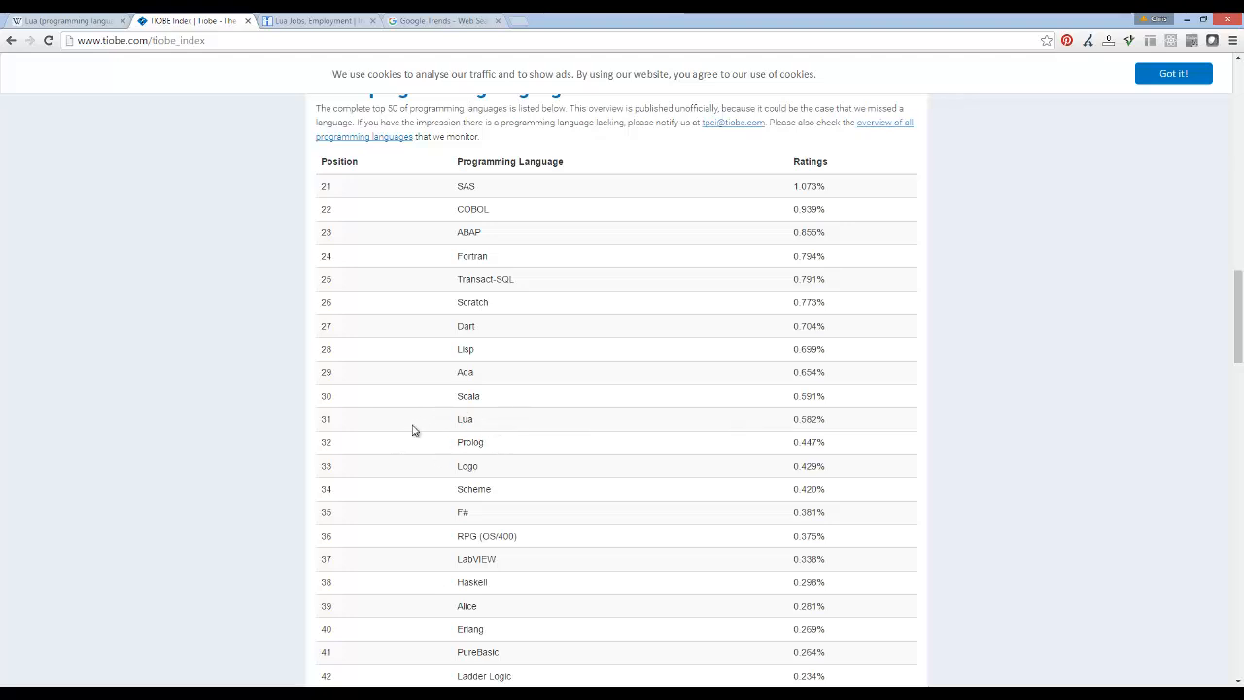
scroll("down", 3)
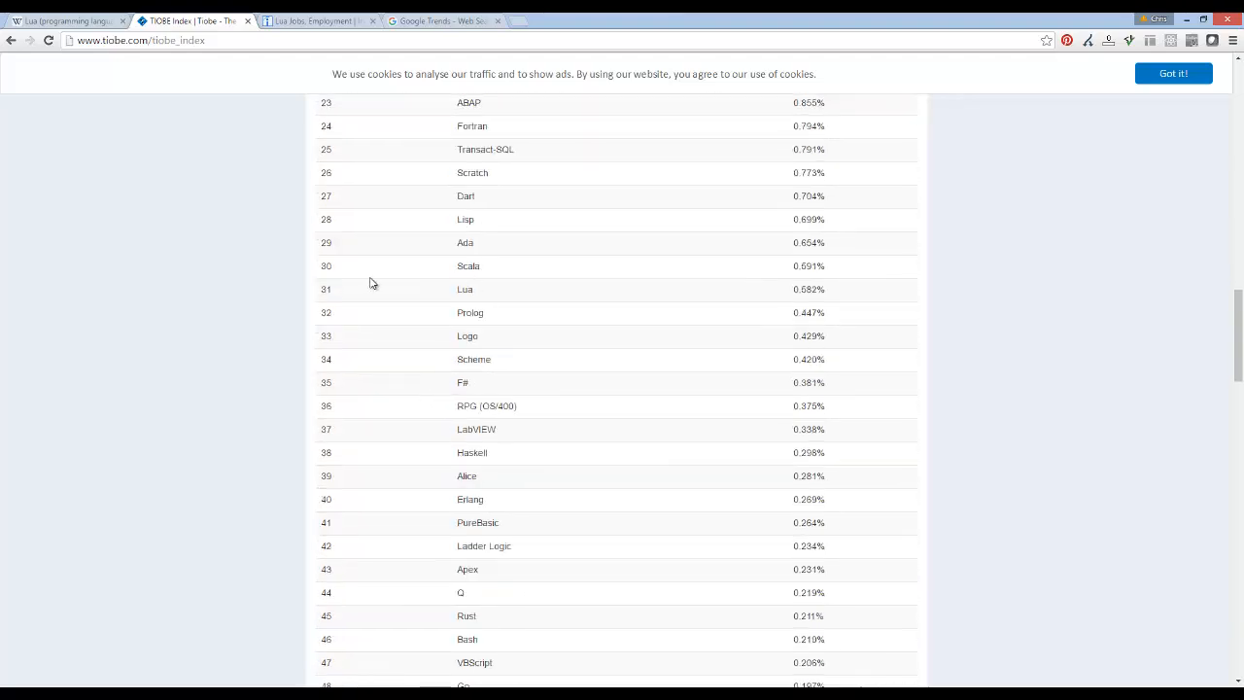
mouse_move(784, 270)
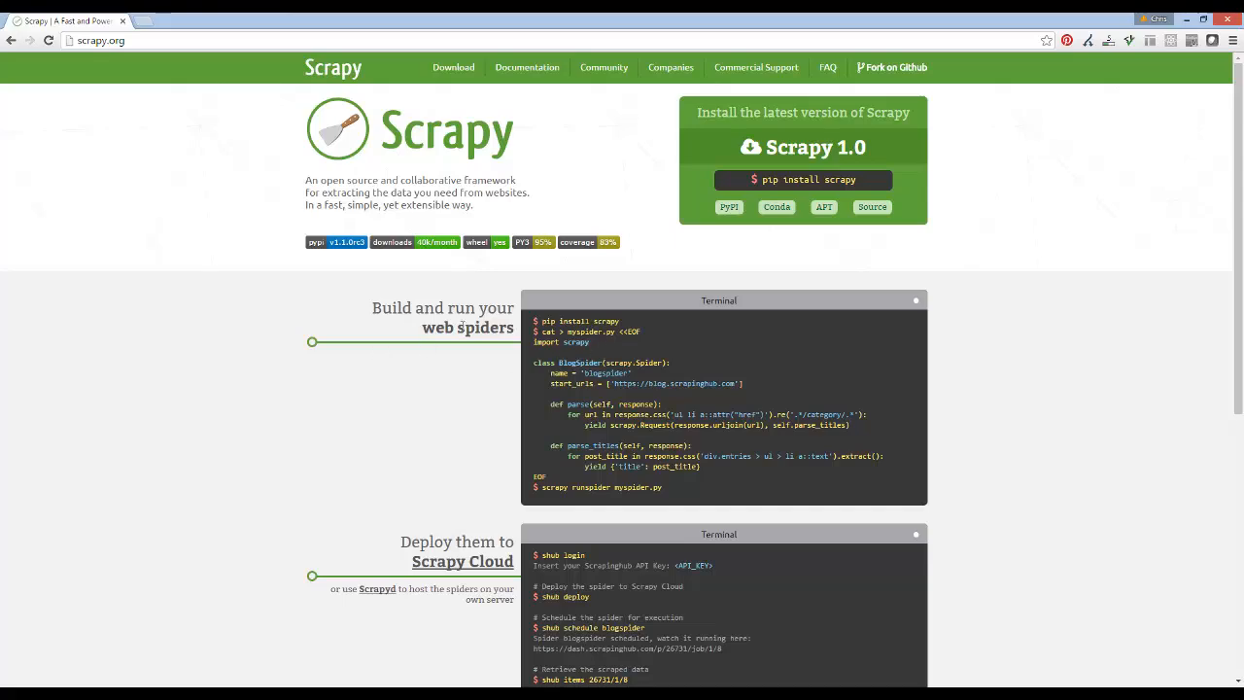
Step: Scroll through the scrapy.org spider terminal example and back up before returning to TIOBE
scroll("down", 3)
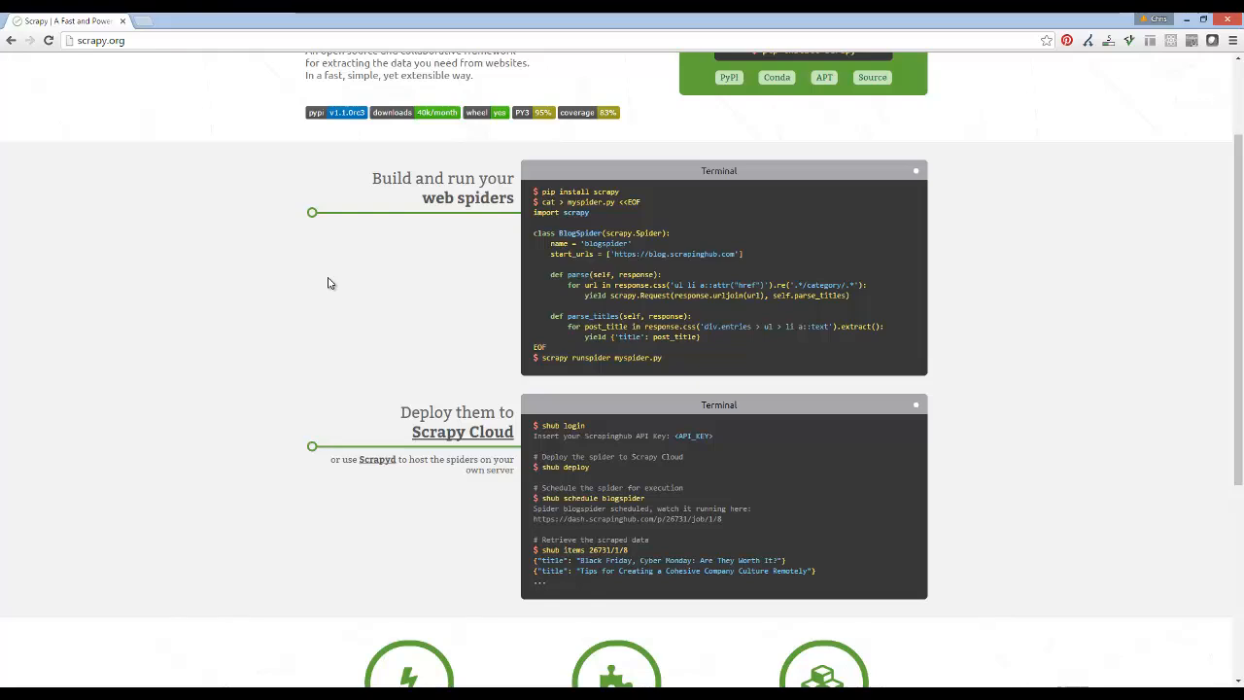
mouse_move(518, 175)
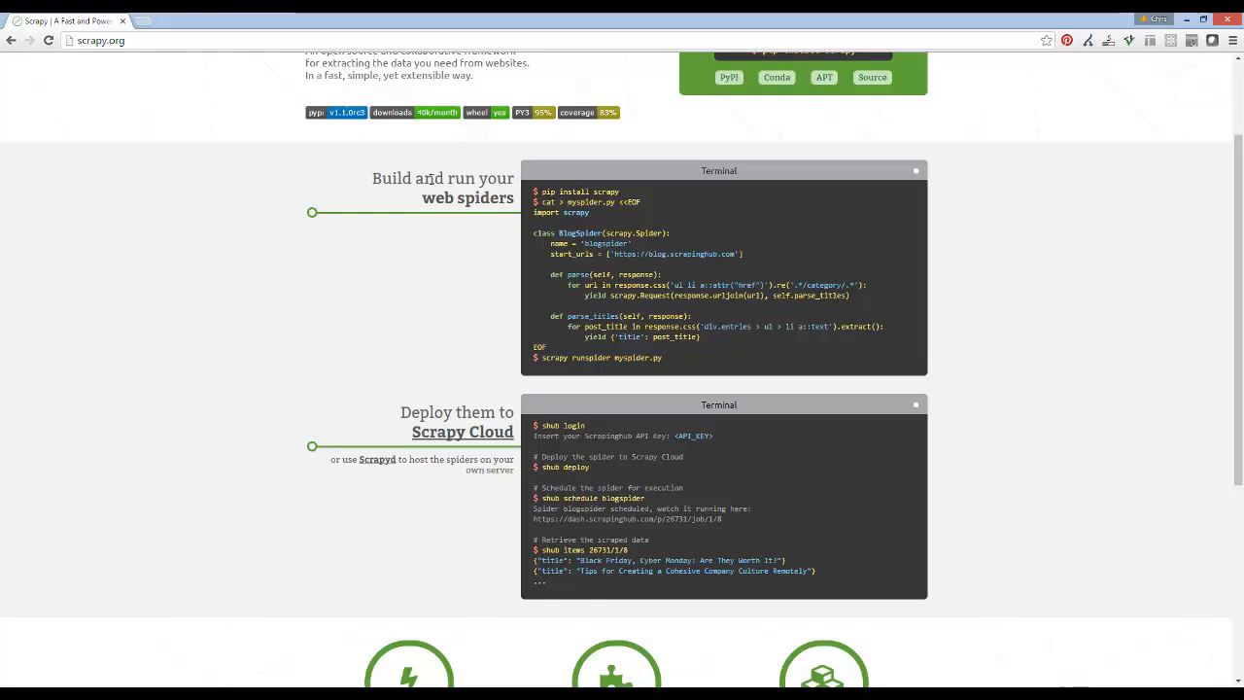
scroll("up", 3)
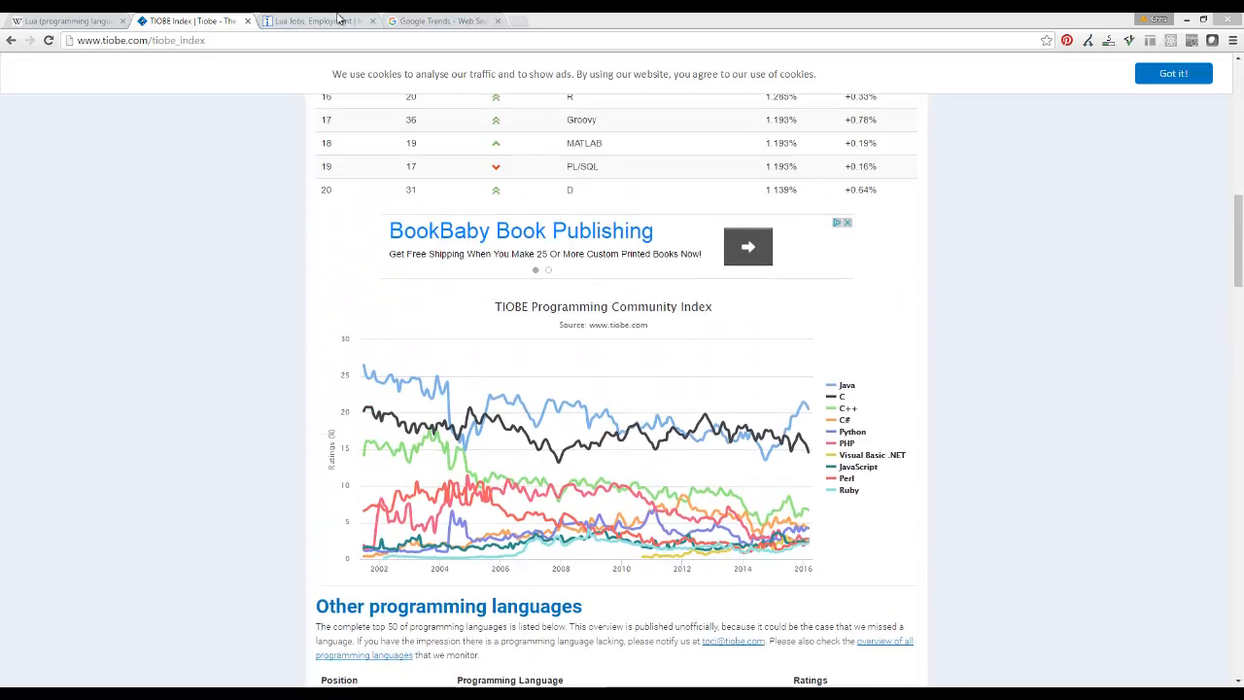
left_click(315, 20)
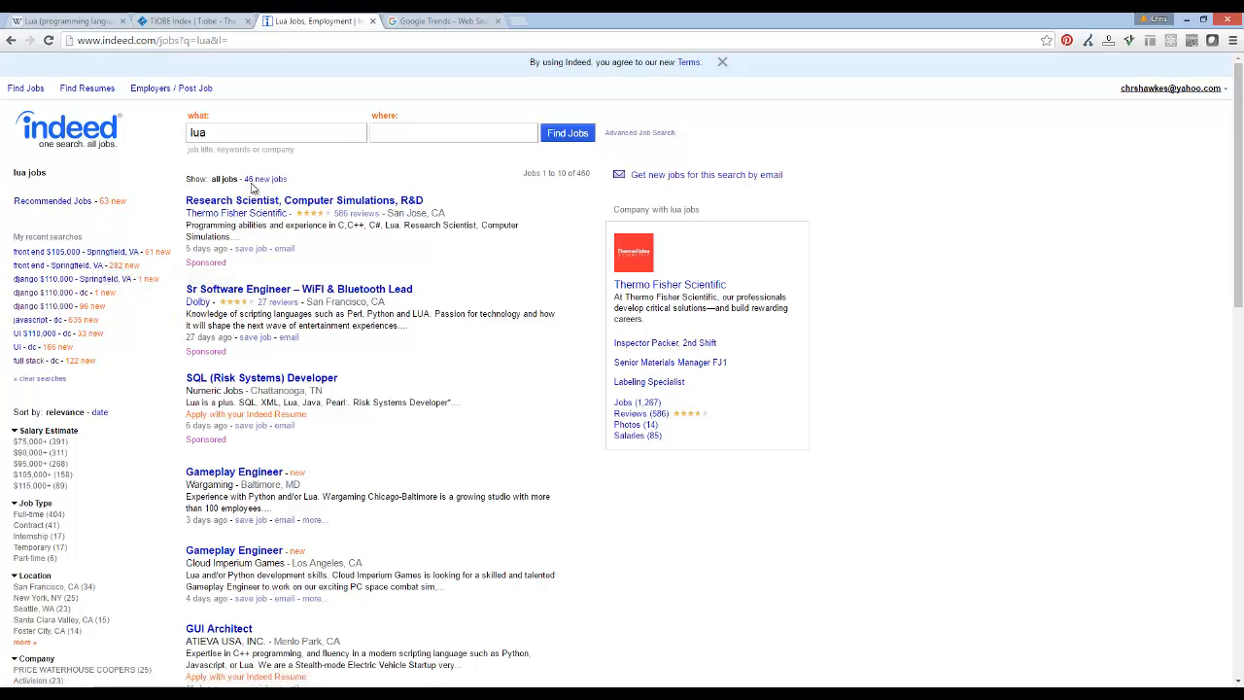
mouse_move(561, 202)
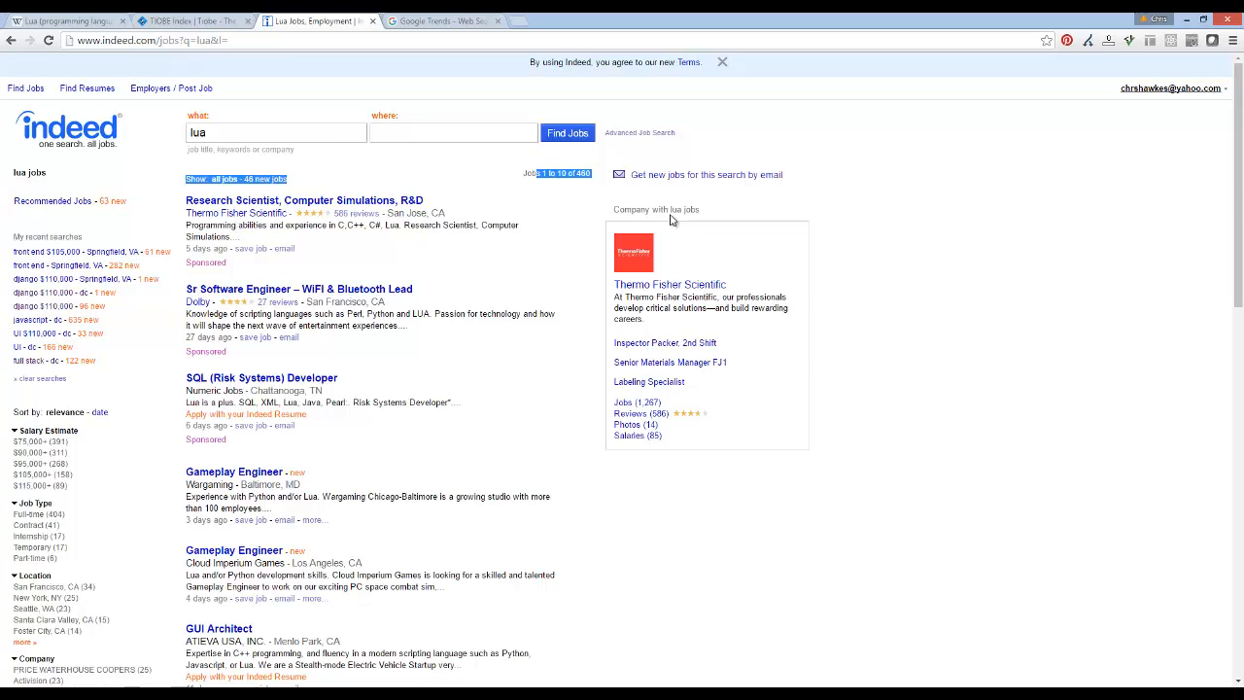
mouse_move(391, 185)
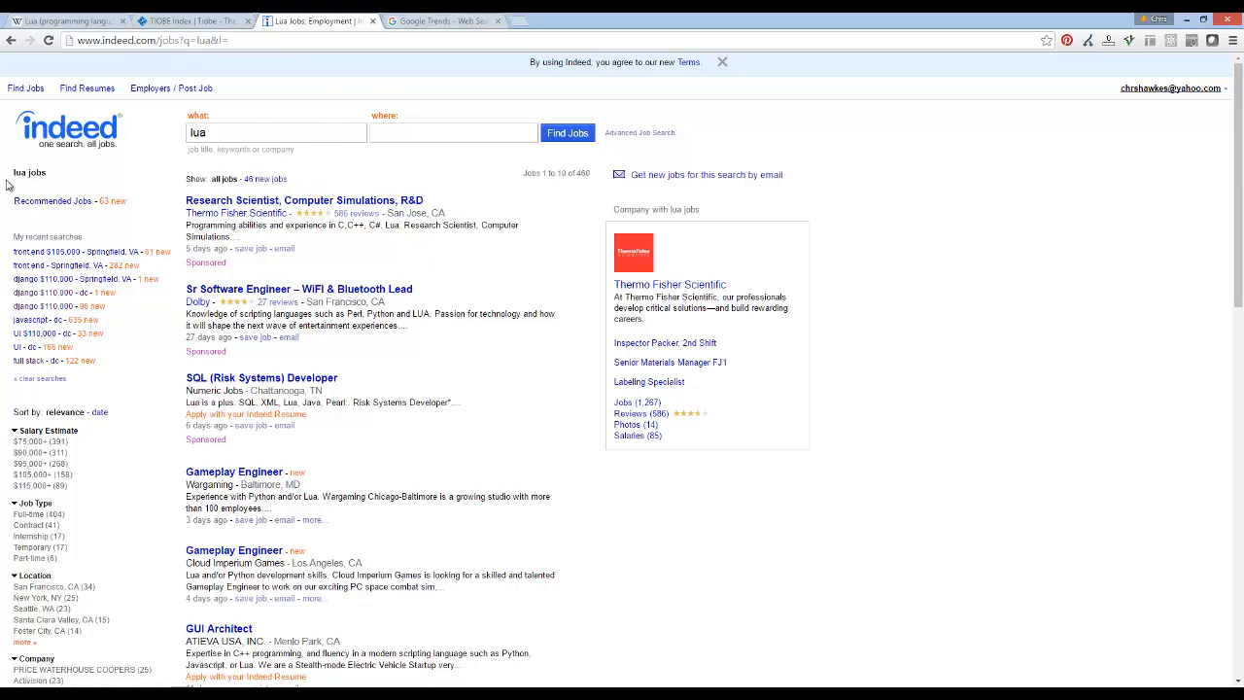
left_click(192, 20)
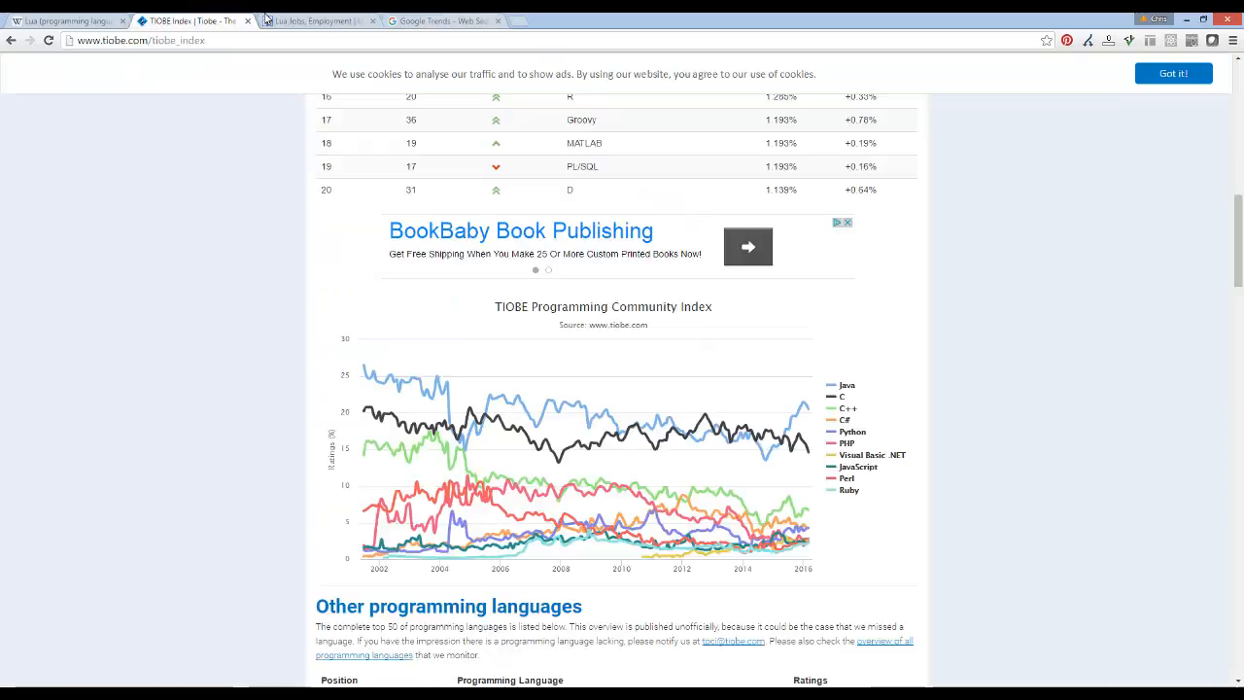
Step: Switch to the Google Trends tab showing Lua search interest over time
left_click(442, 20)
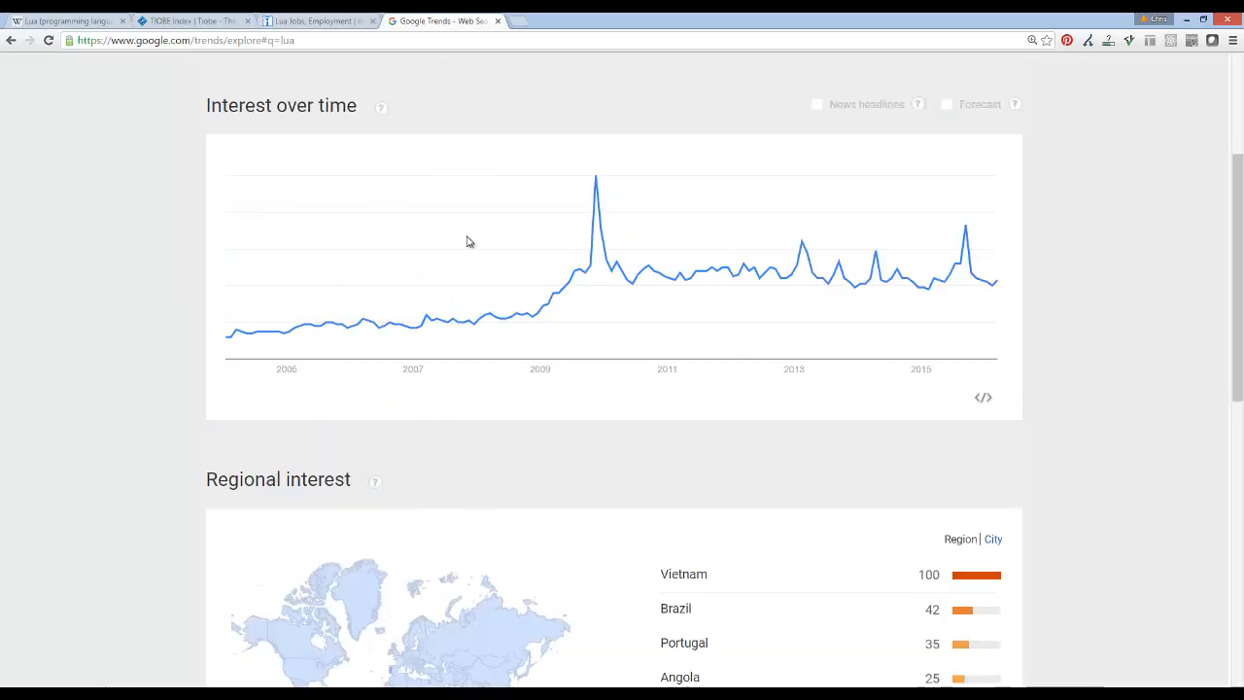
mouse_move(962, 285)
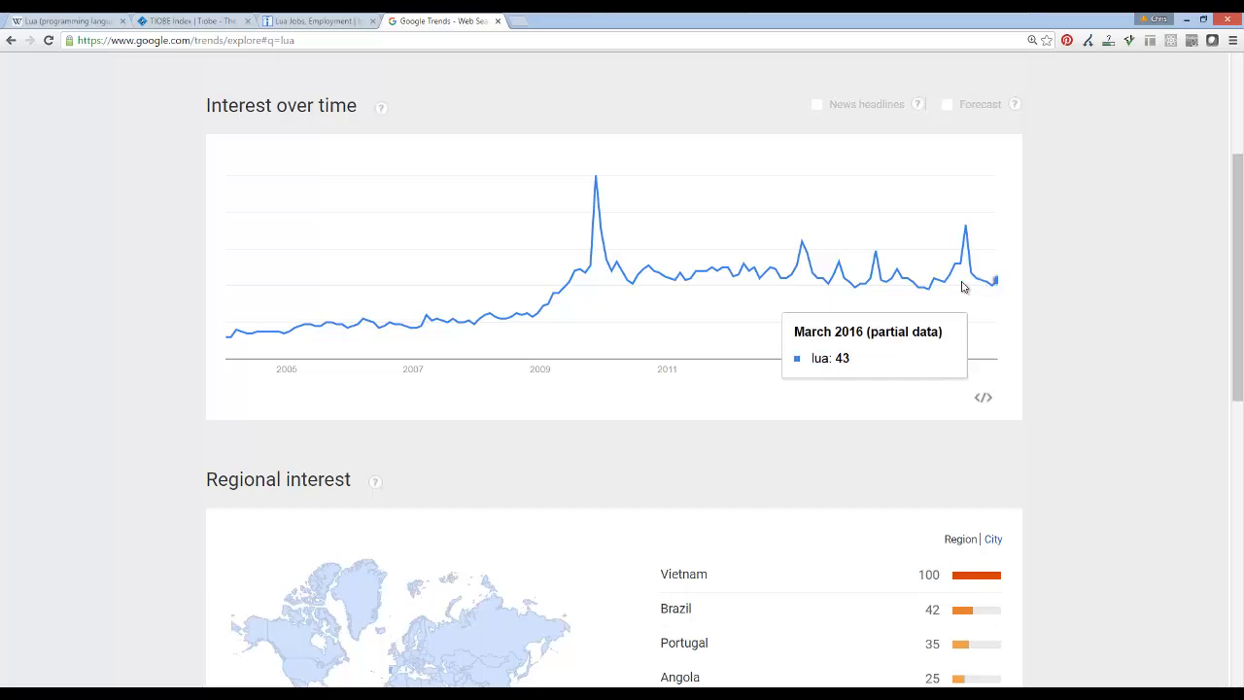
mouse_move(792, 275)
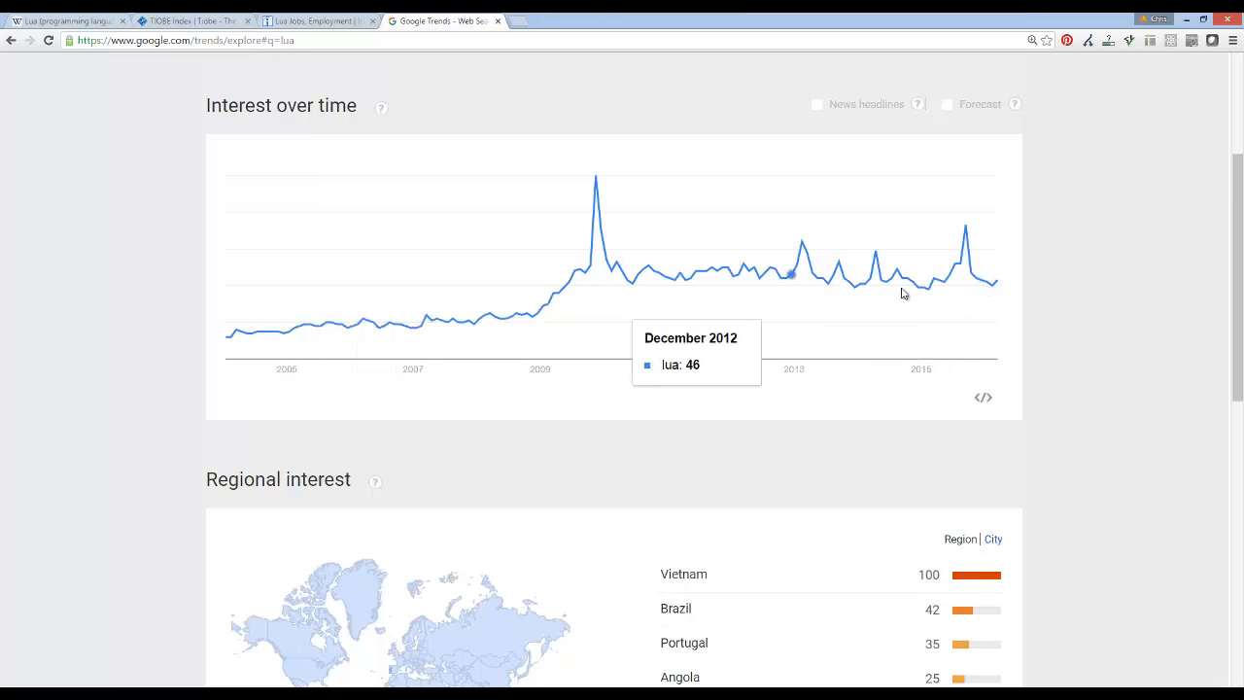
mouse_move(379, 244)
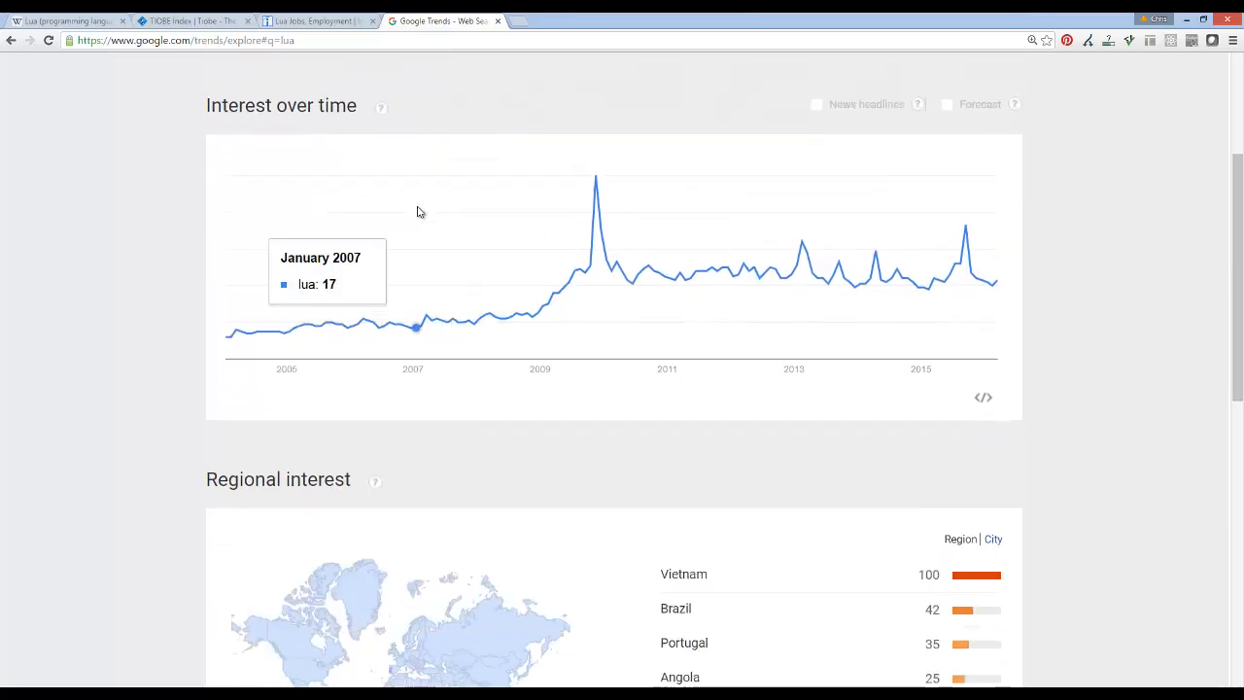
mouse_move(664, 125)
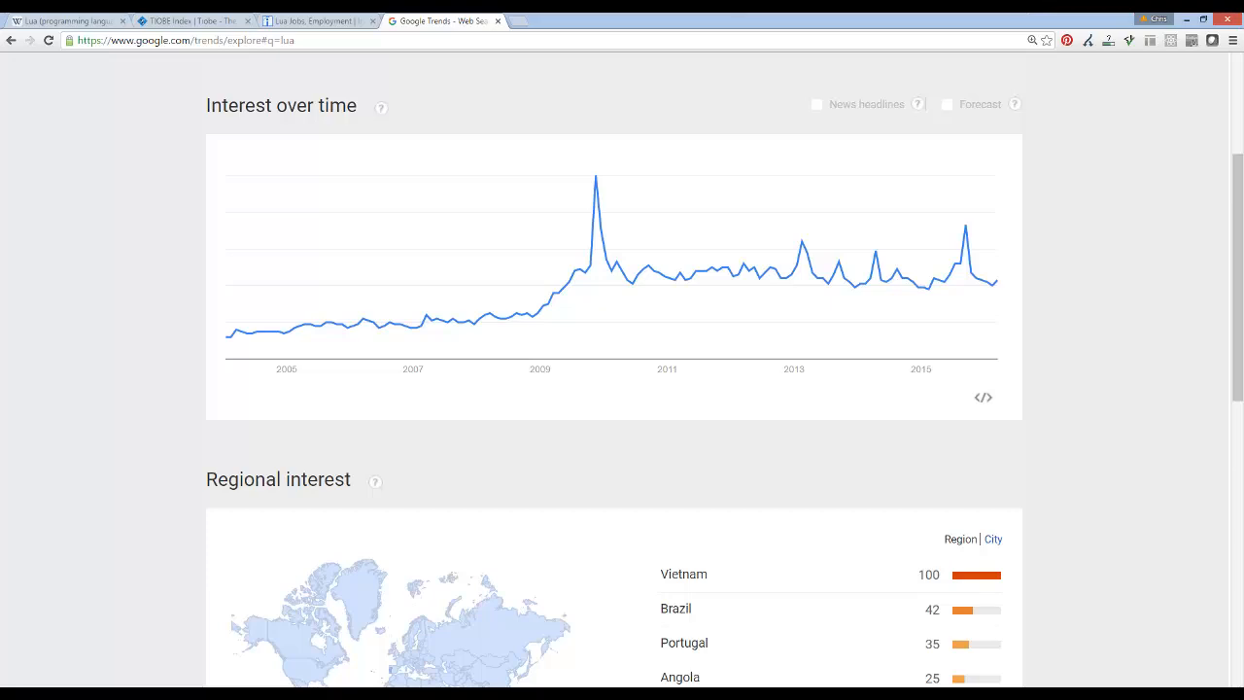
mouse_move(769, 418)
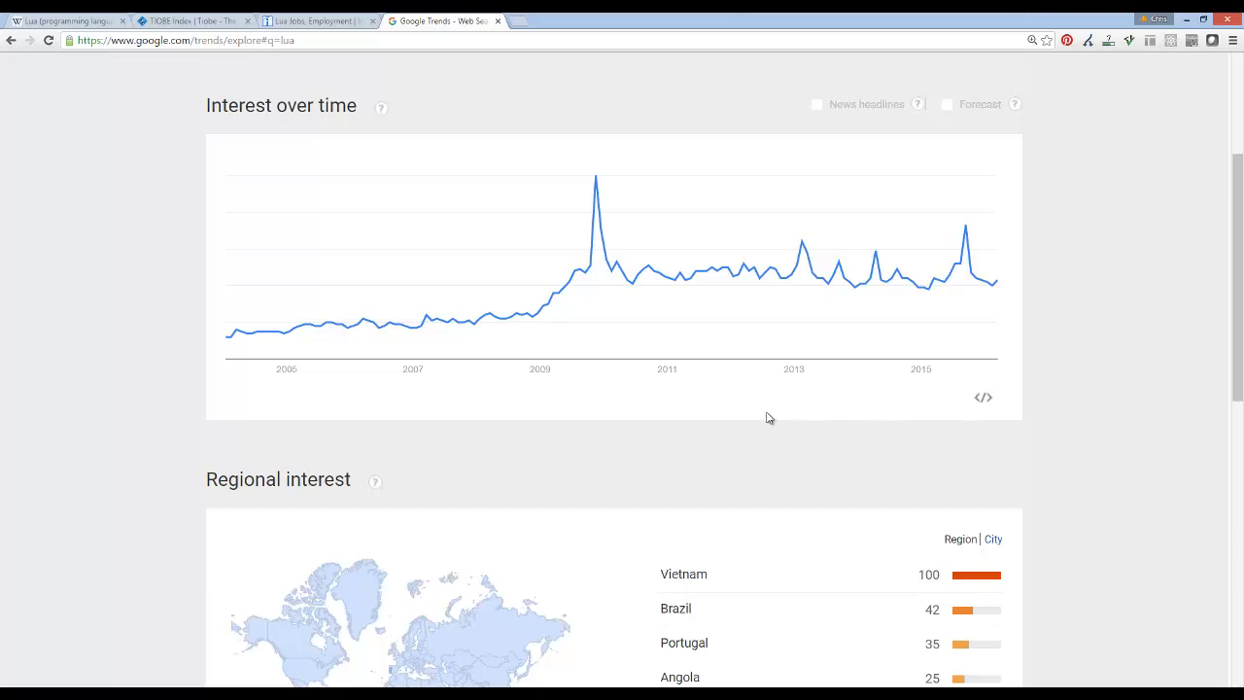
mouse_move(811, 444)
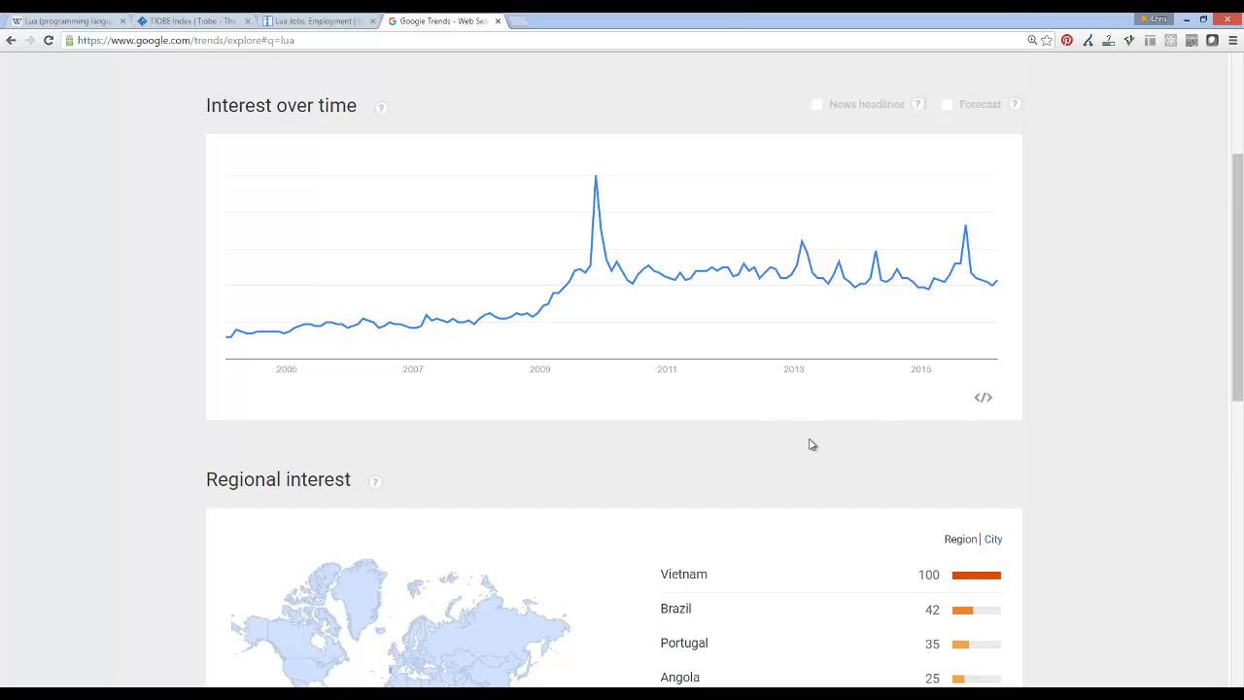
mouse_move(821, 367)
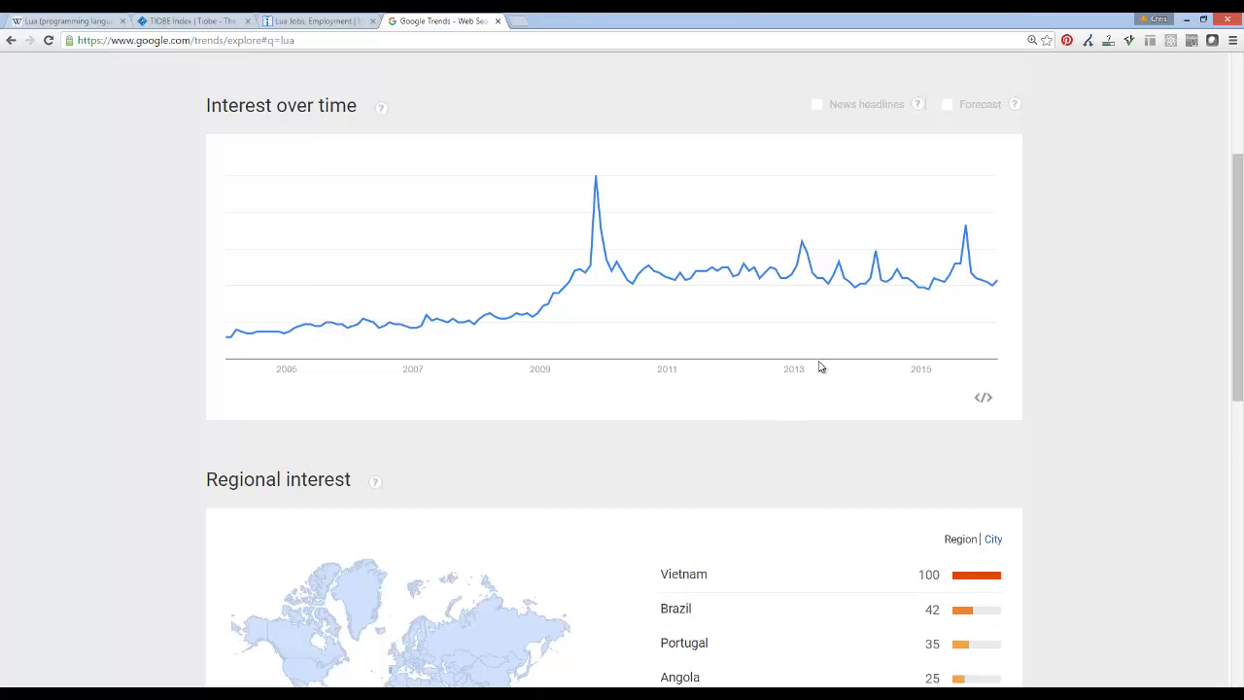
mouse_move(869, 367)
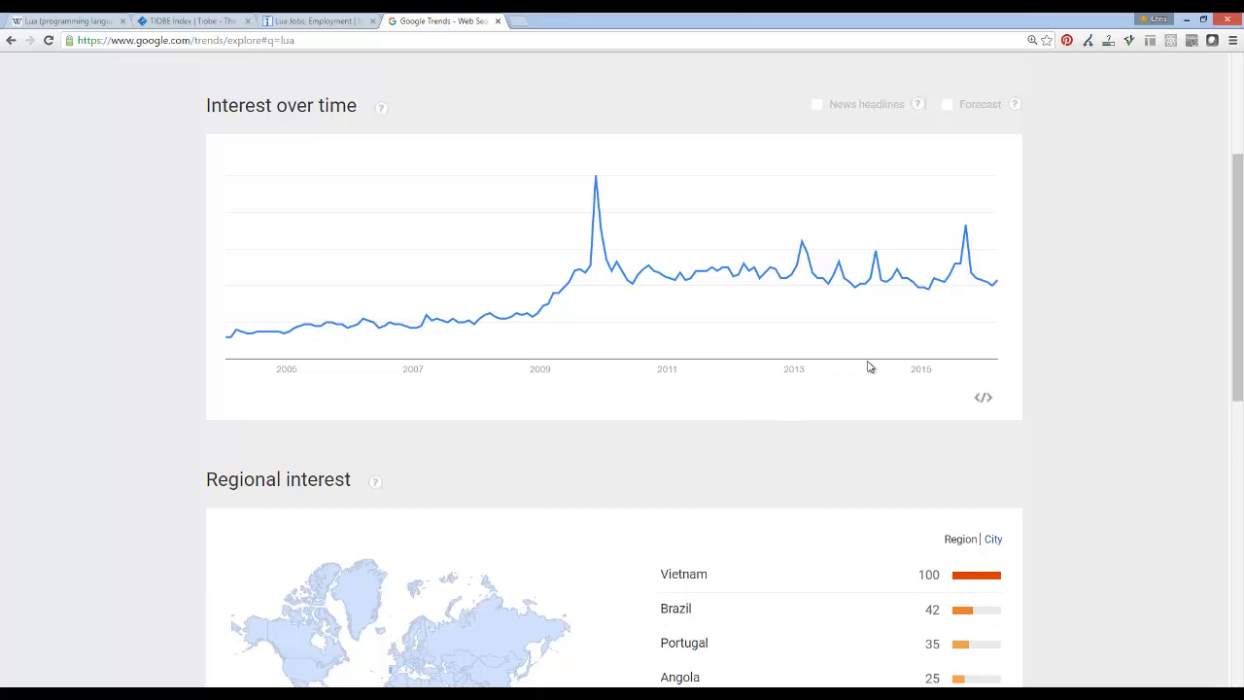
mouse_move(382, 46)
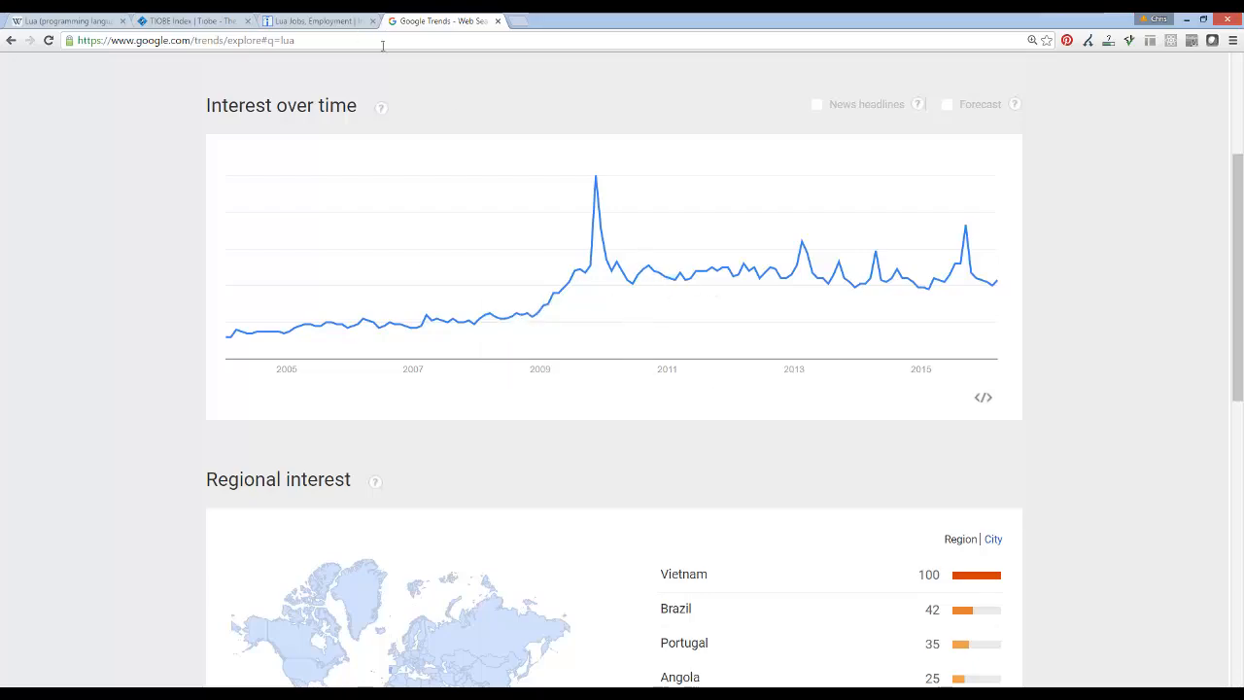
Step: On Indeed, search jobs for perl, then java, reaching about 85,160 Java openings
left_click(311, 20)
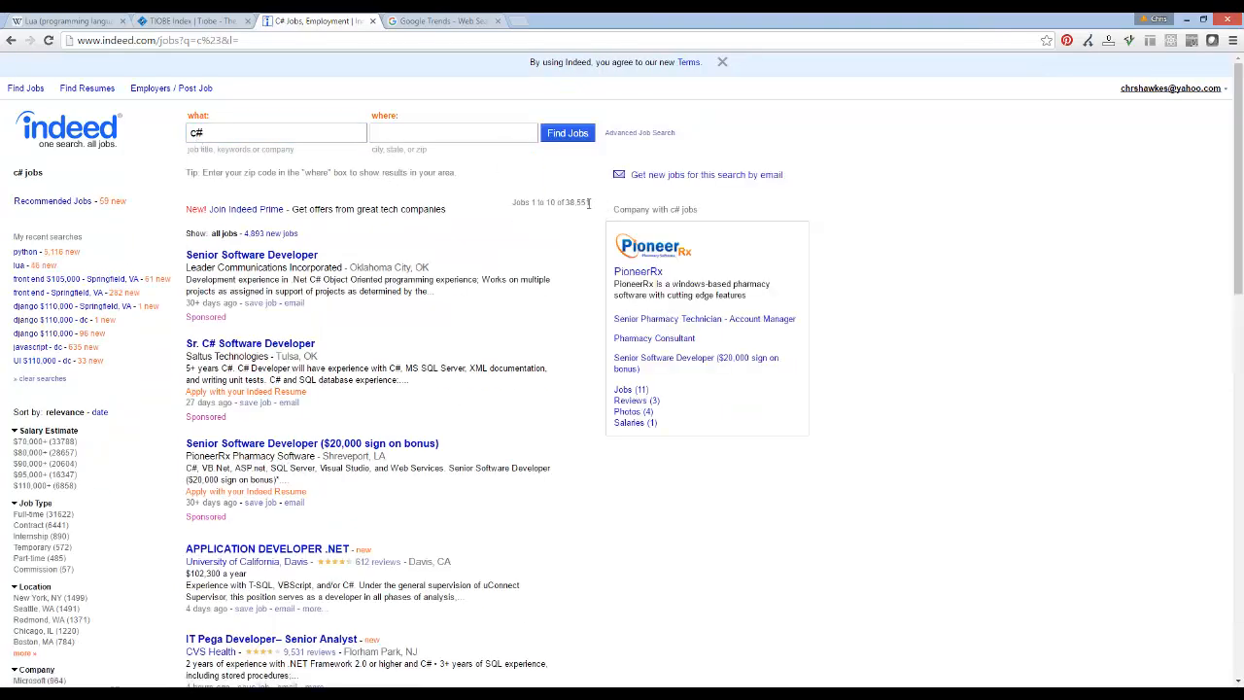
left_click(275, 132)
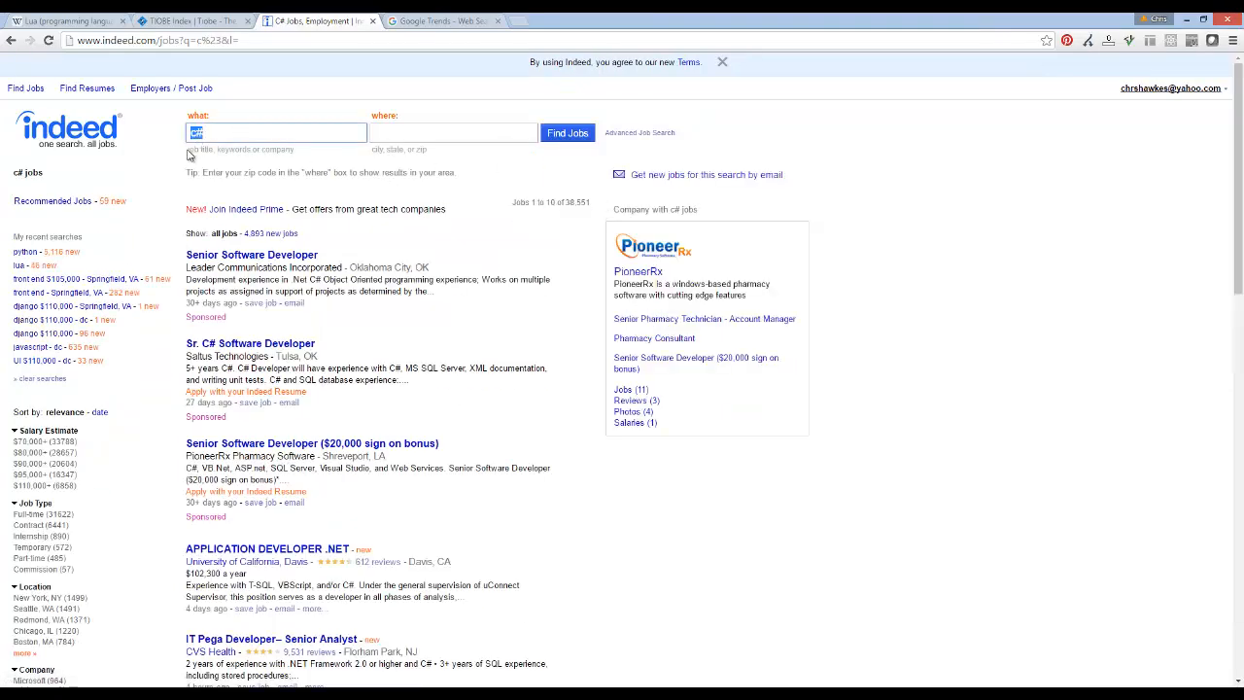
type("perl")
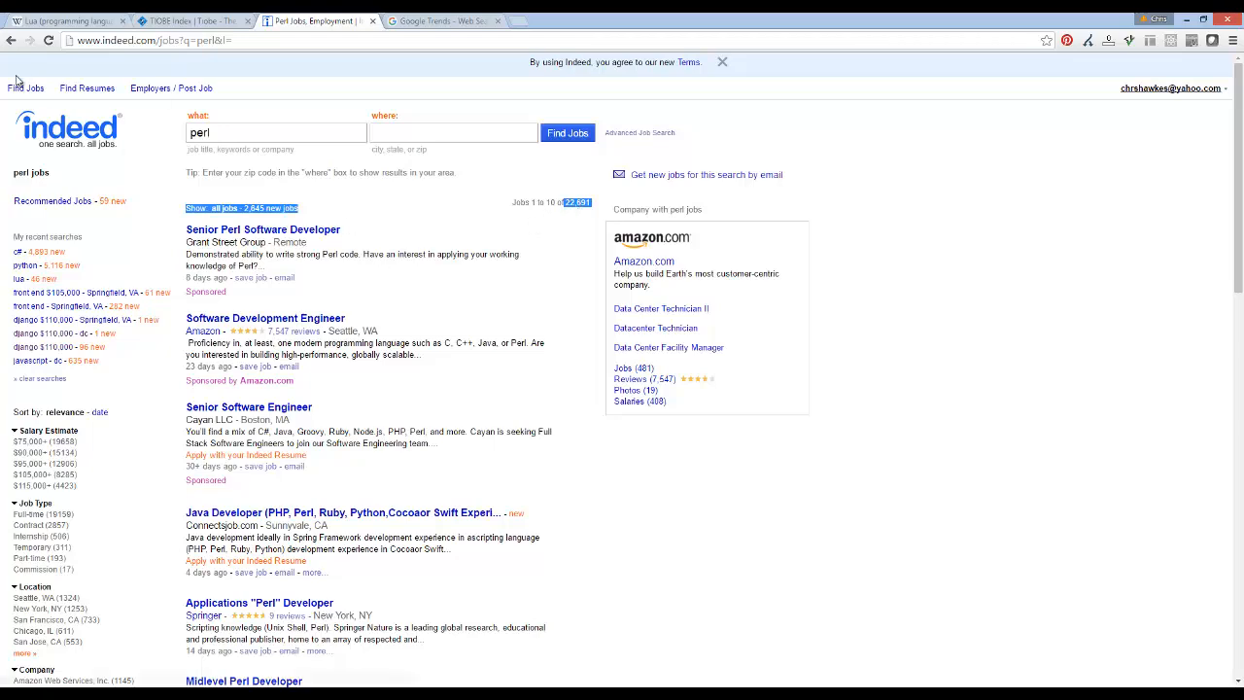
type("java")
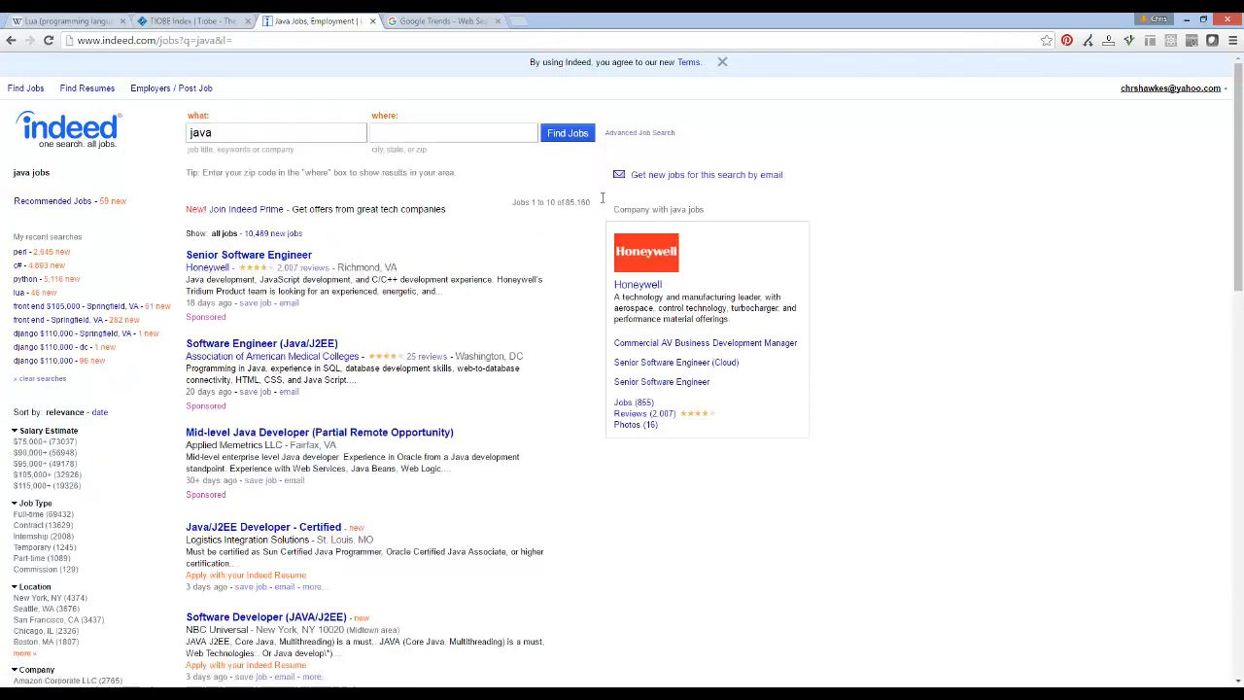
left_click(645, 253)
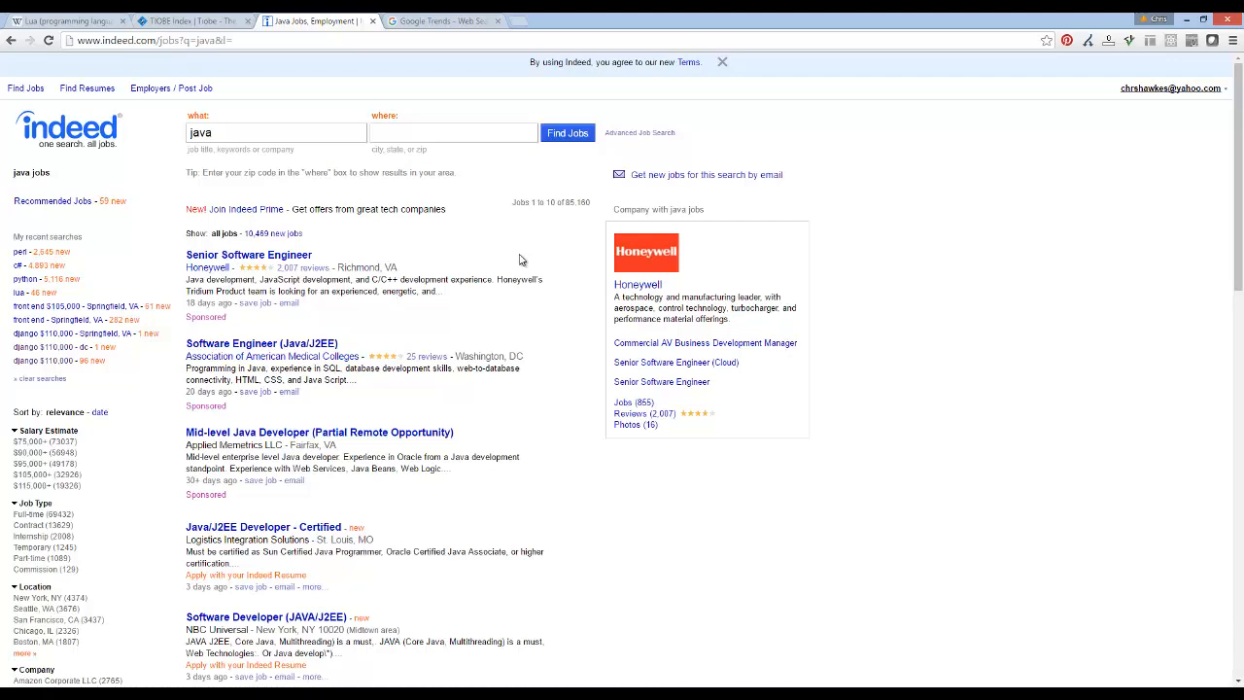
mouse_move(450, 256)
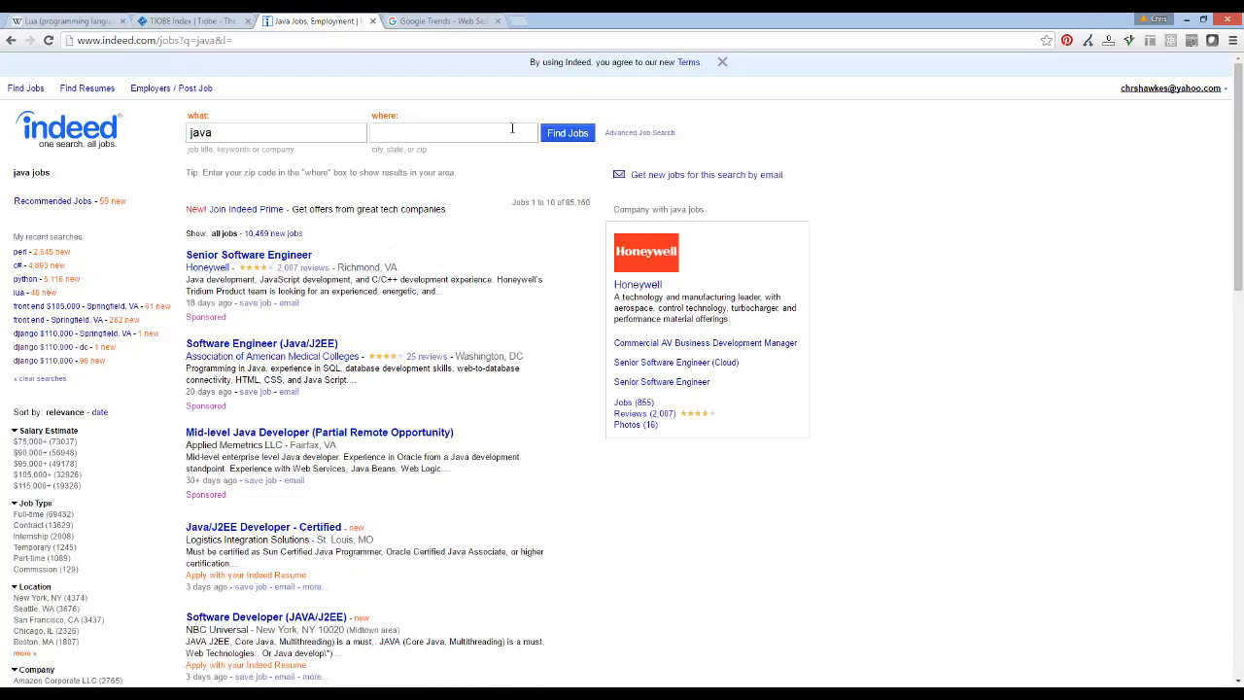
mouse_move(1121, 59)
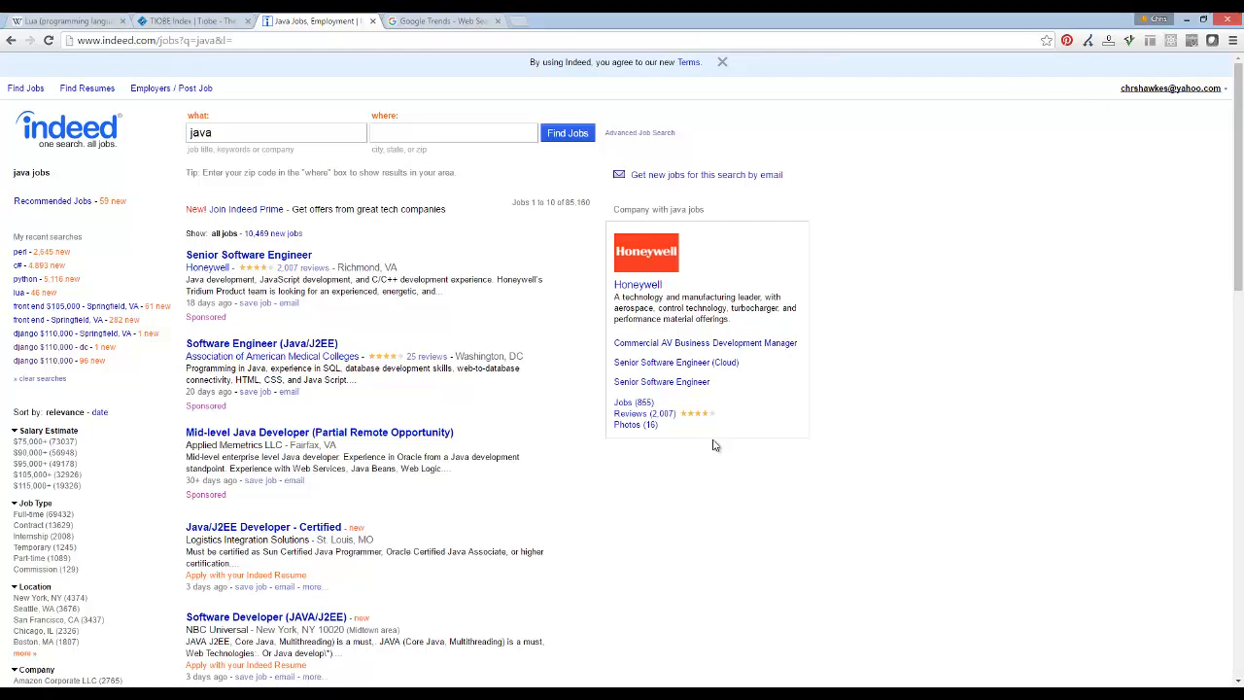
mouse_move(1019, 611)
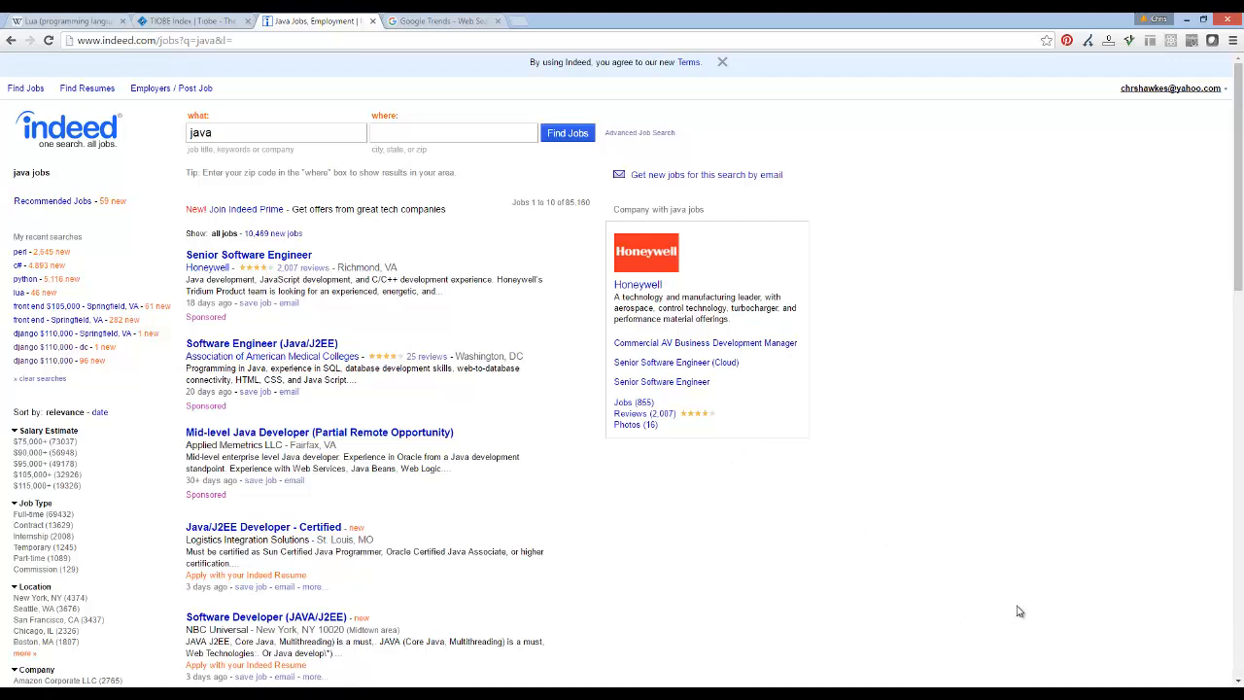
mouse_move(1144, 421)
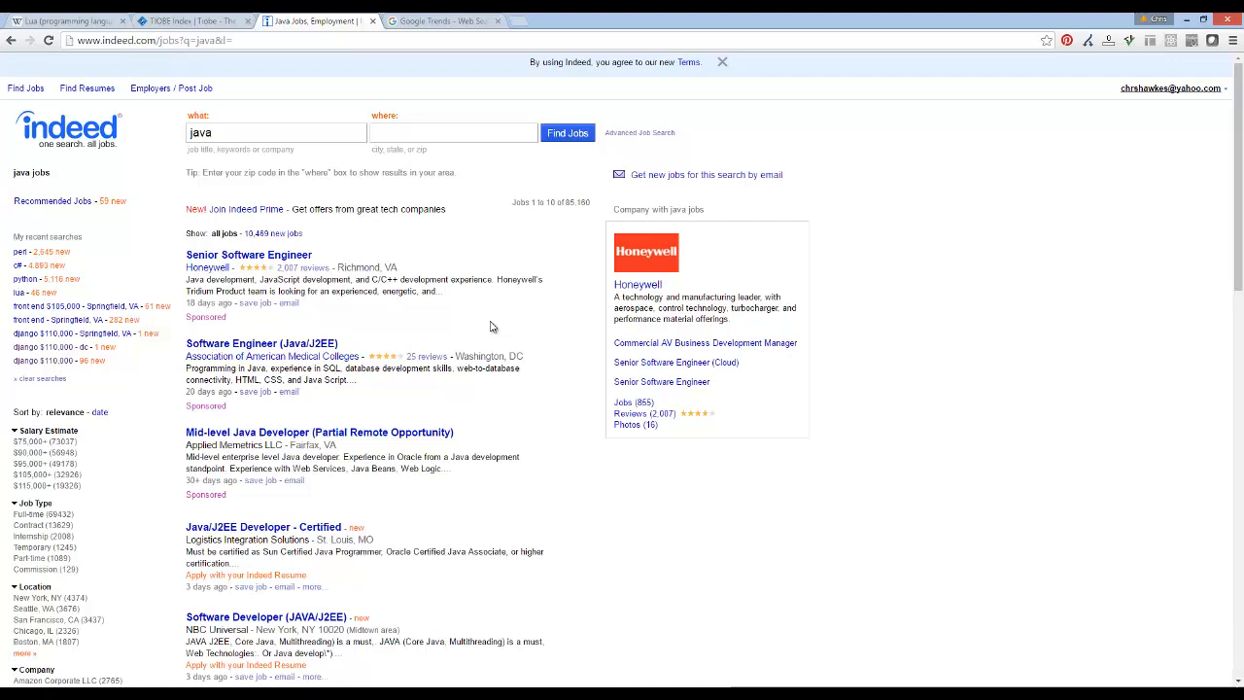
mouse_move(500, 320)
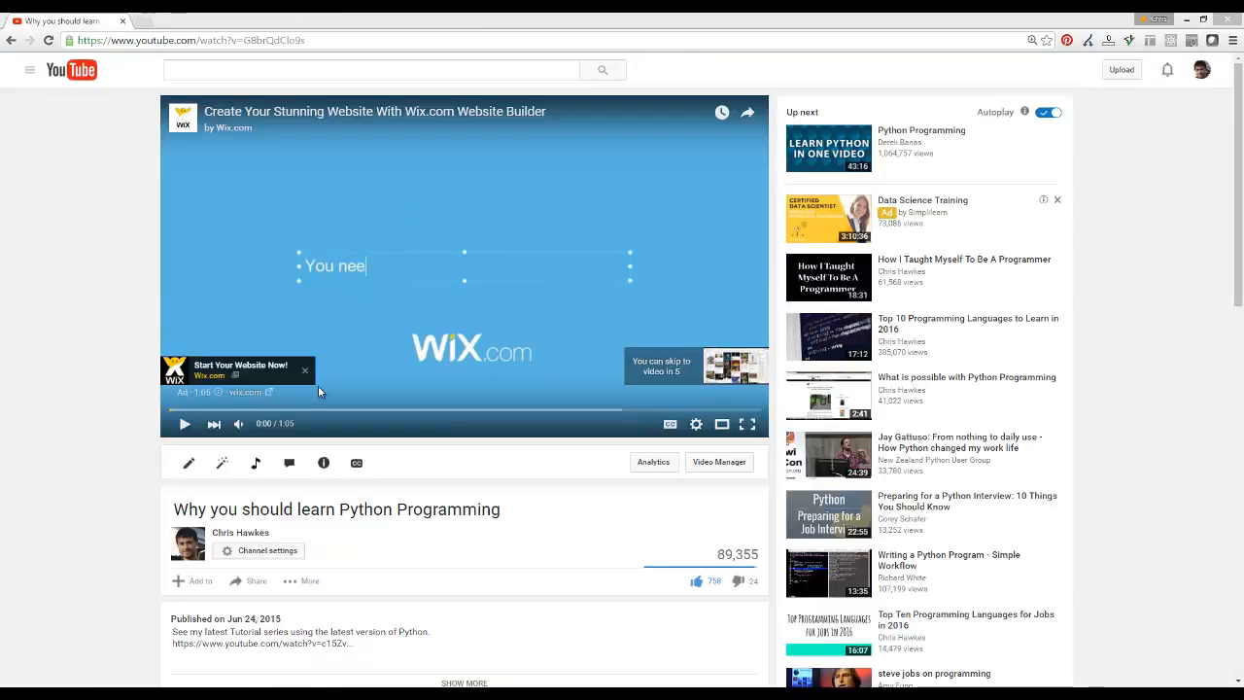
Step: Scroll the 'Why you should learn Python Programming' YouTube page while the Wix ad plays
triple_click(335, 508)
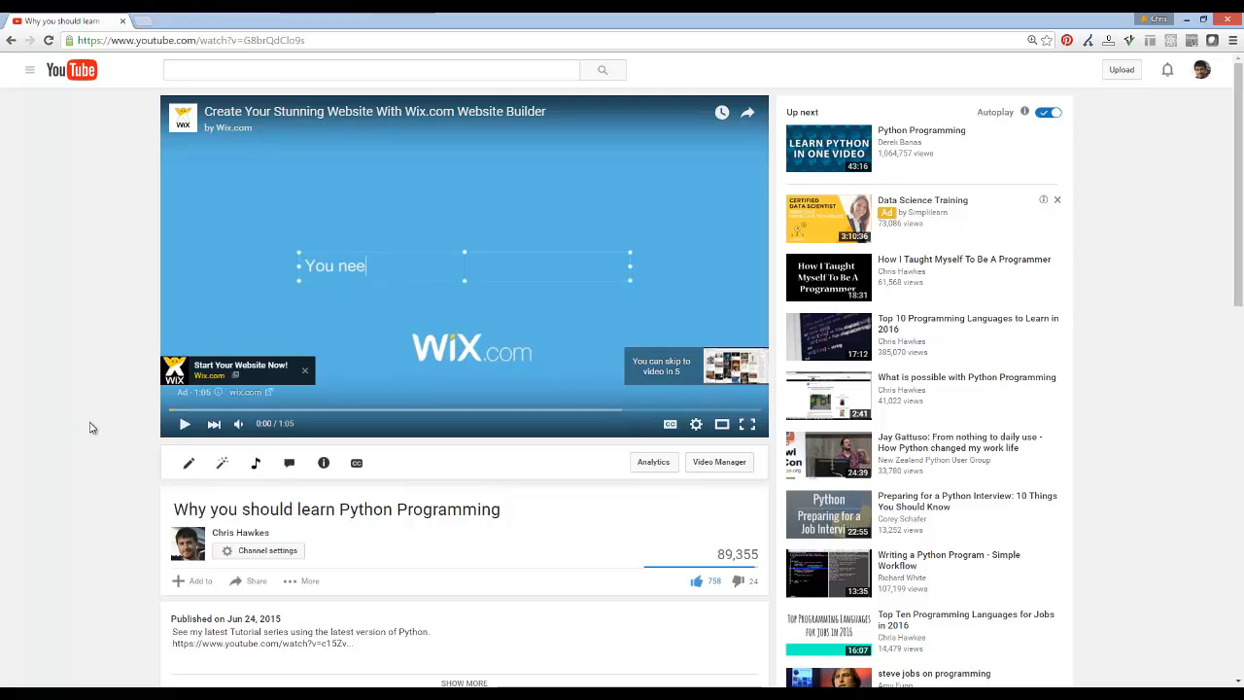
scroll("down", 3)
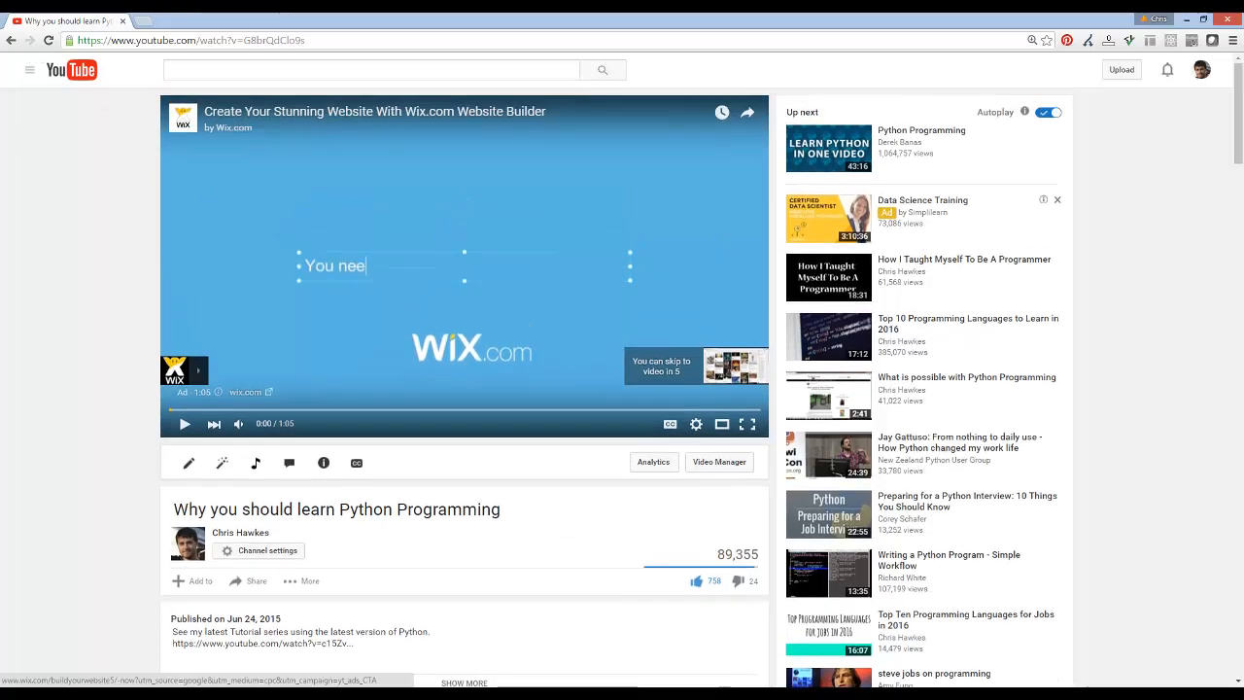
mouse_move(899, 537)
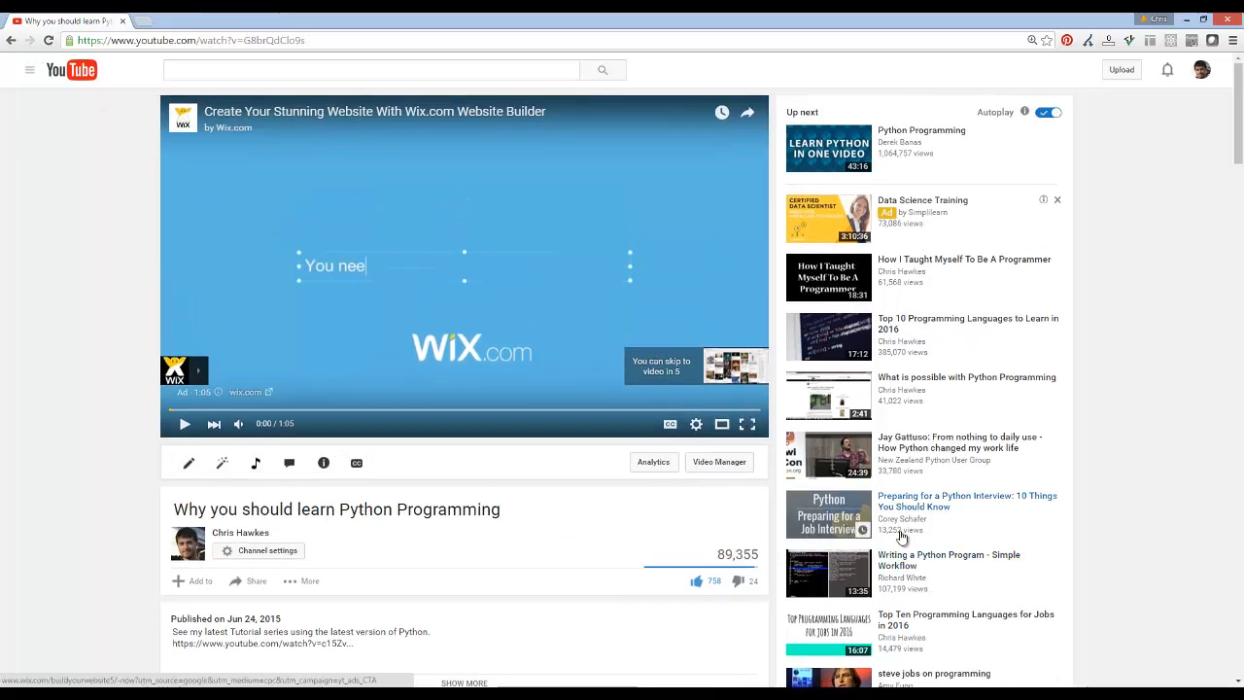